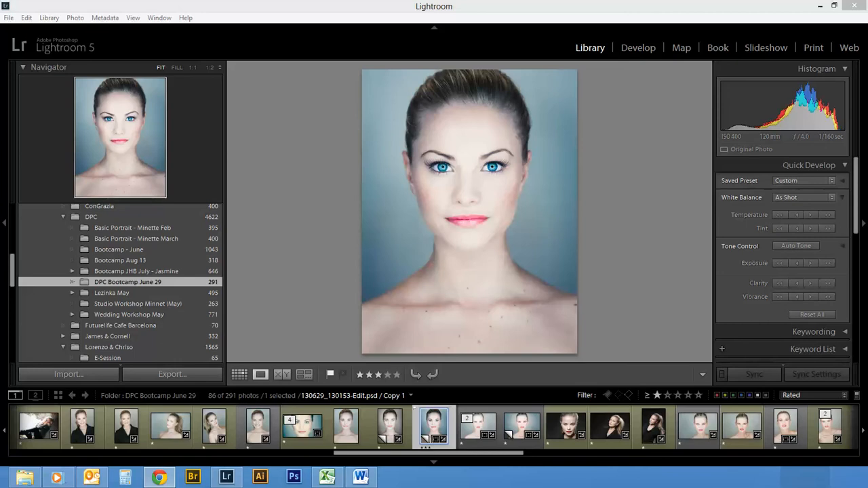
mouse_move(643, 245)
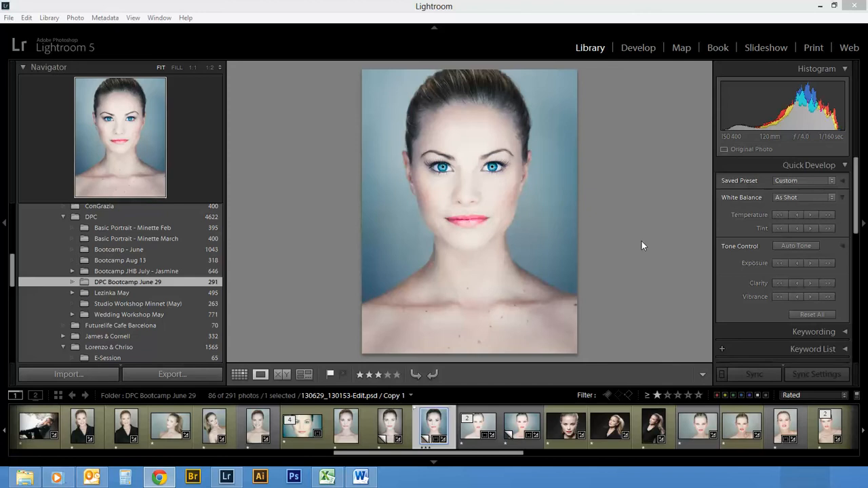
mouse_move(428, 230)
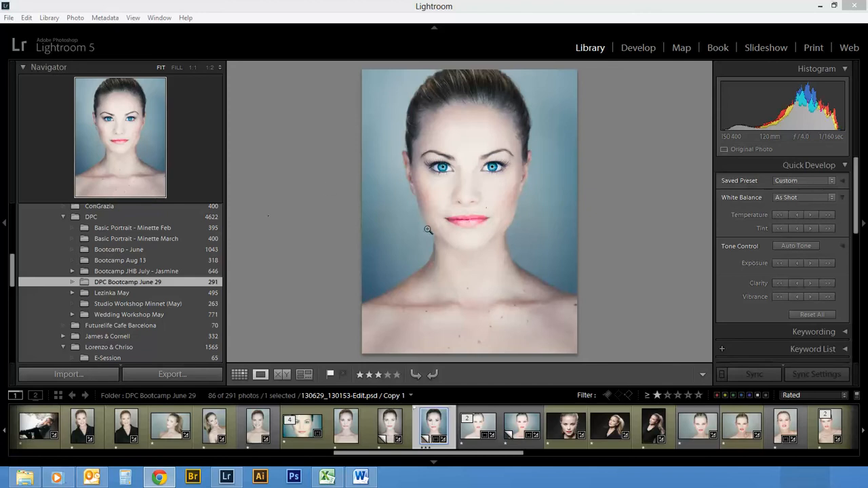
mouse_move(460, 266)
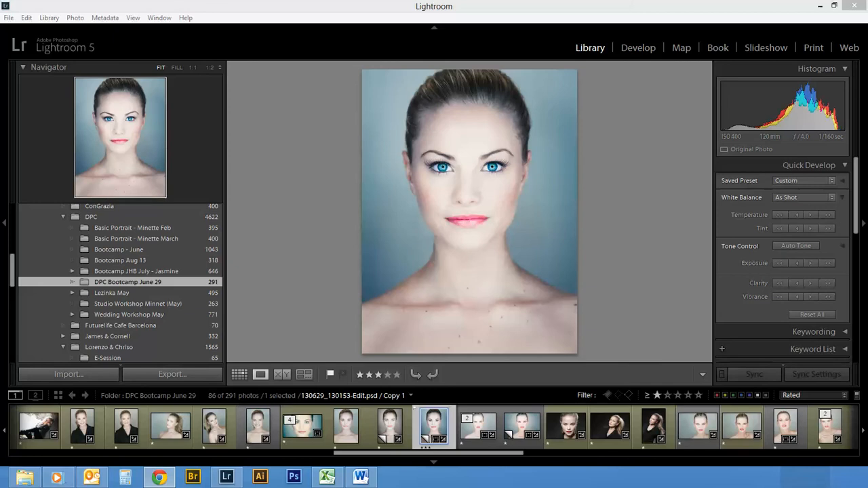
mouse_move(655, 88)
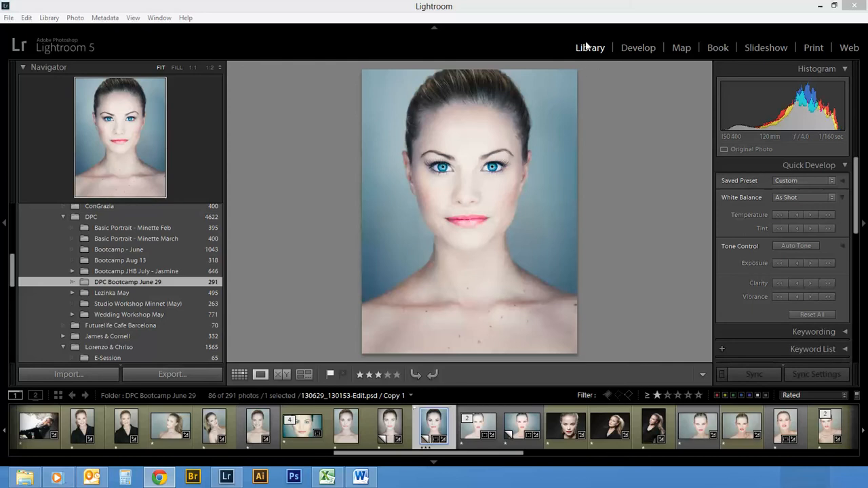
mouse_move(718, 48)
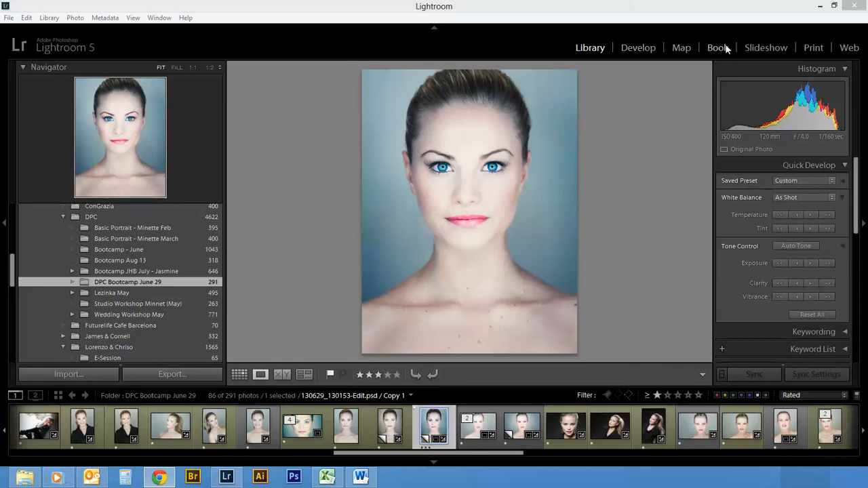
mouse_move(590, 152)
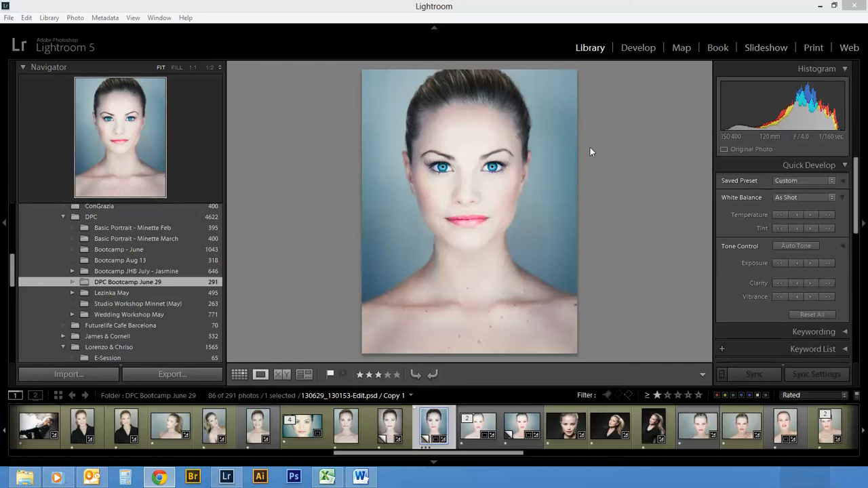
mouse_move(587, 182)
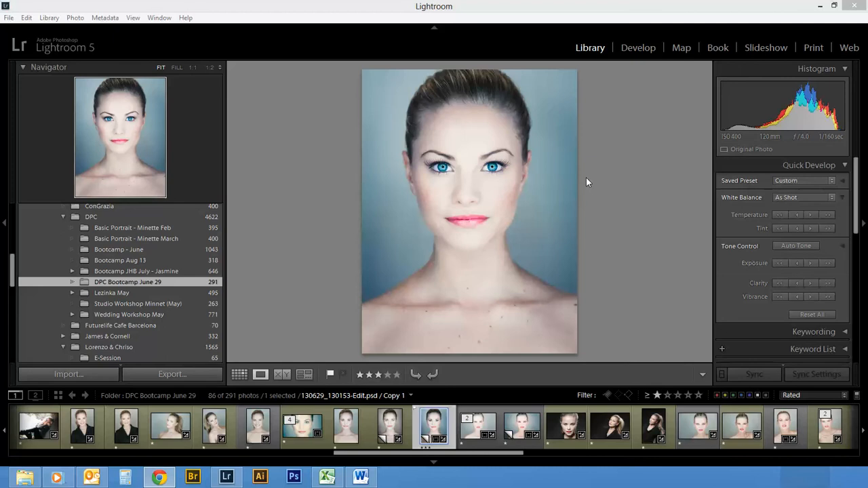
mouse_move(585, 179)
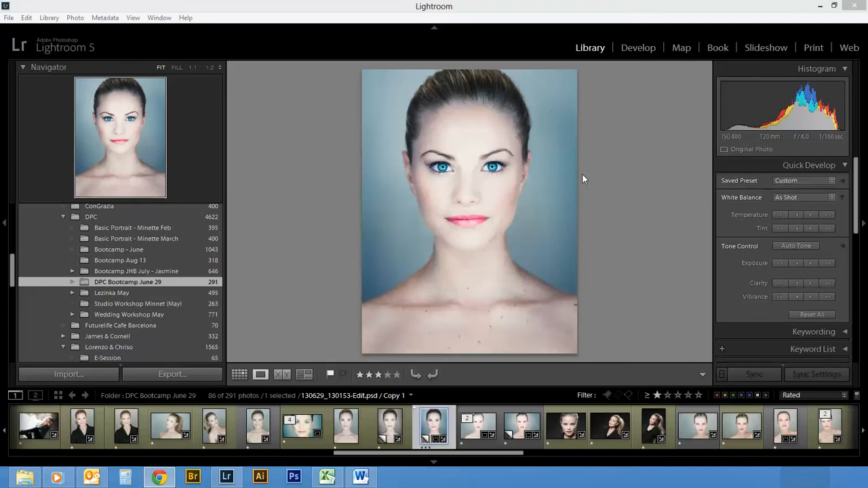
mouse_move(675, 218)
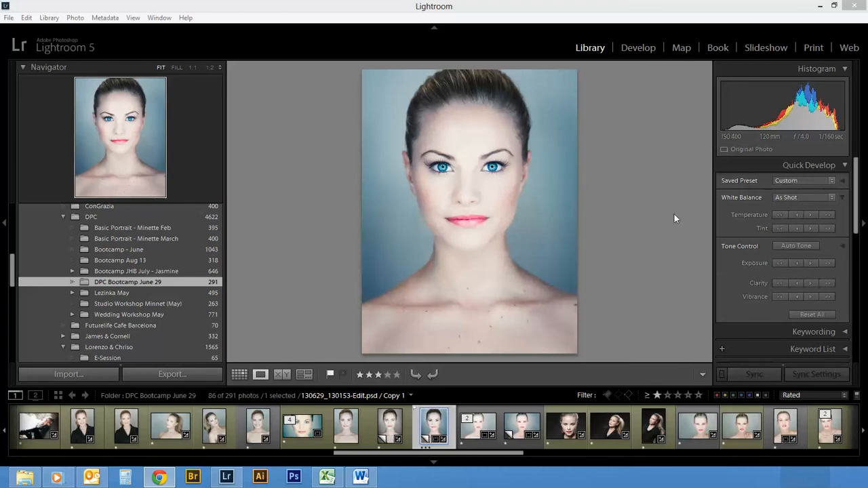
mouse_move(475, 168)
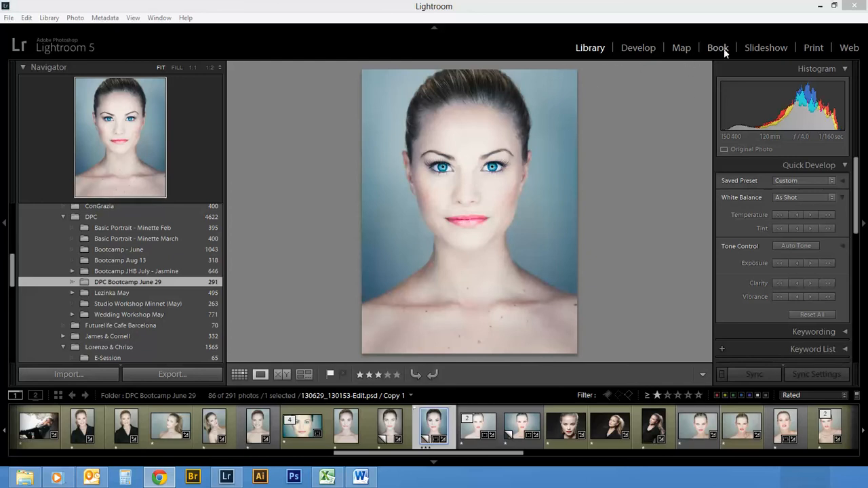
mouse_move(642, 220)
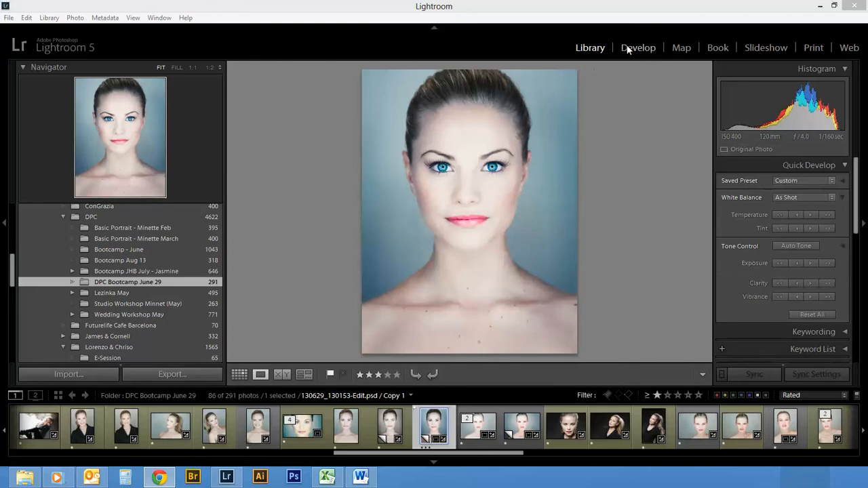
mouse_move(624, 49)
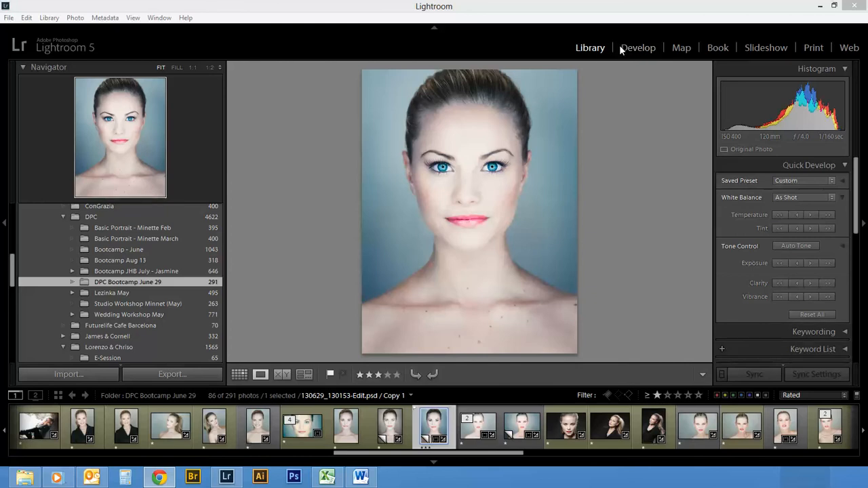
Switch between the Develop and Library modules and hide the side panels.
left_click(637, 47)
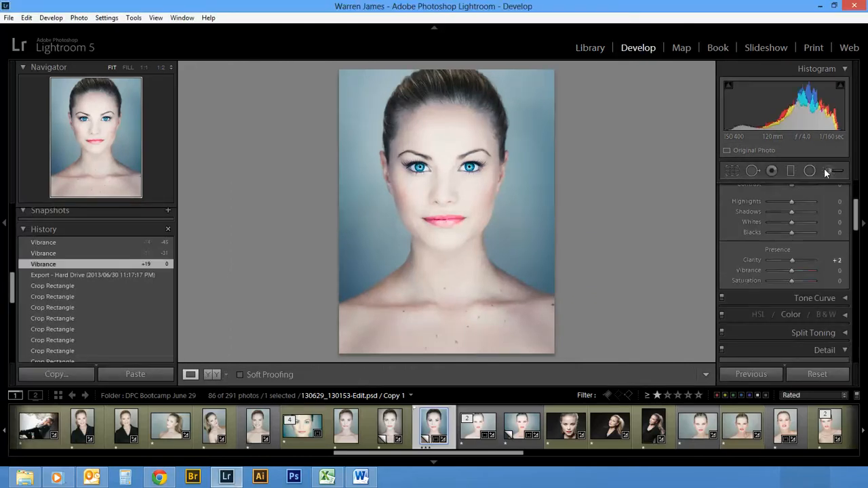
left_click(590, 47)
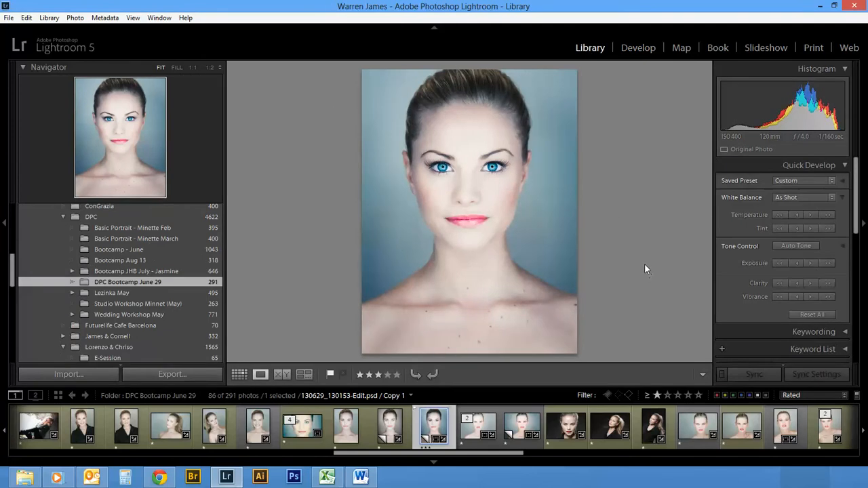
mouse_move(613, 218)
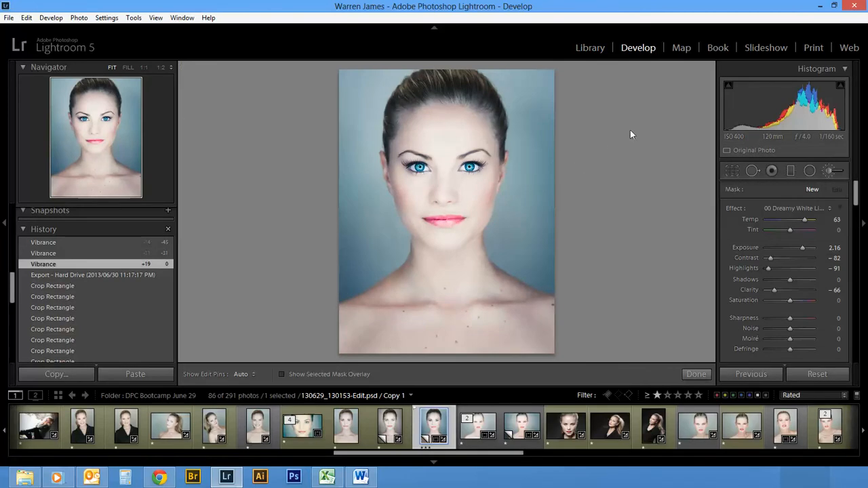
left_click(458, 198)
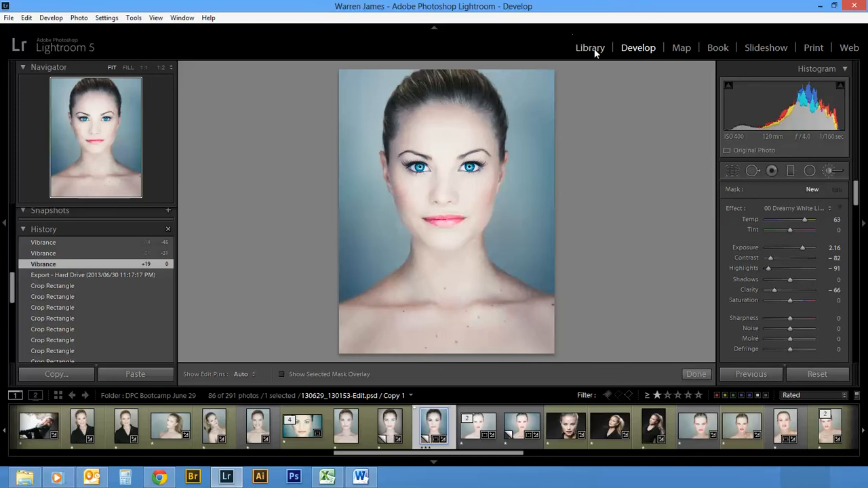
left_click(589, 47)
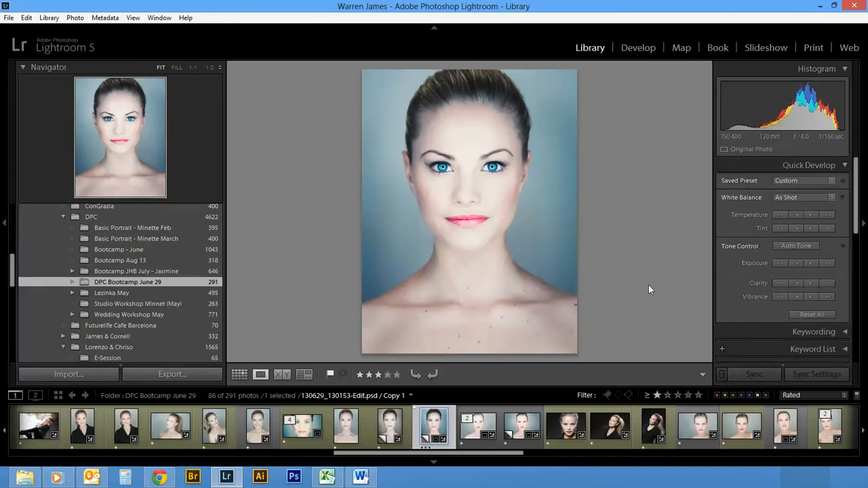
mouse_move(413, 286)
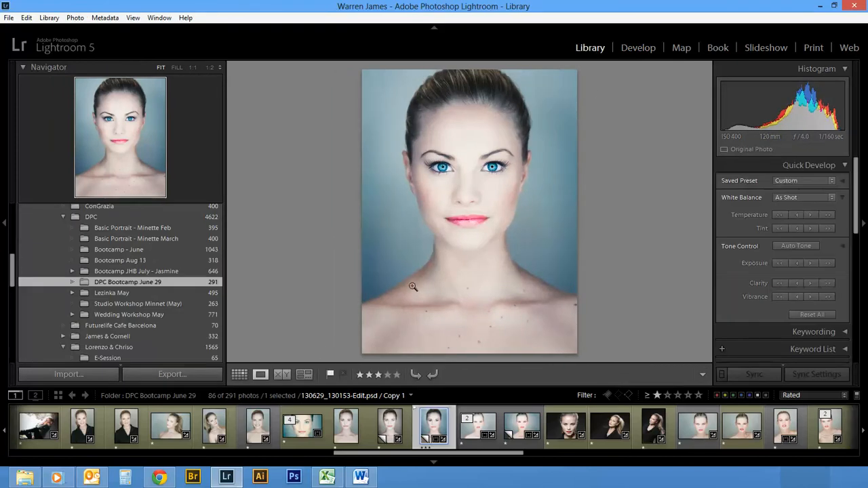
key("Tab")
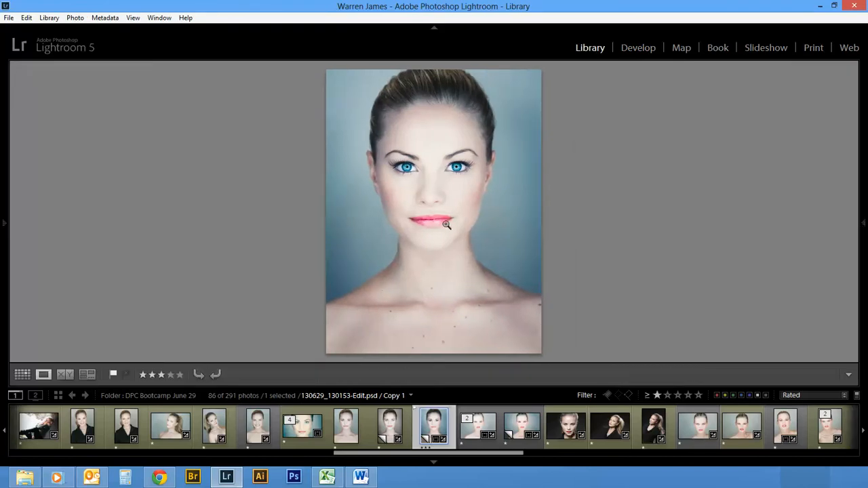
key("Tab")
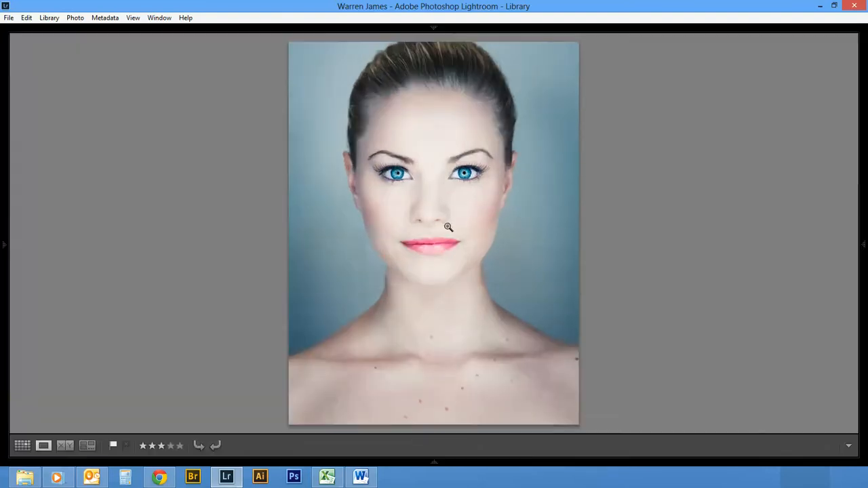
mouse_move(427, 207)
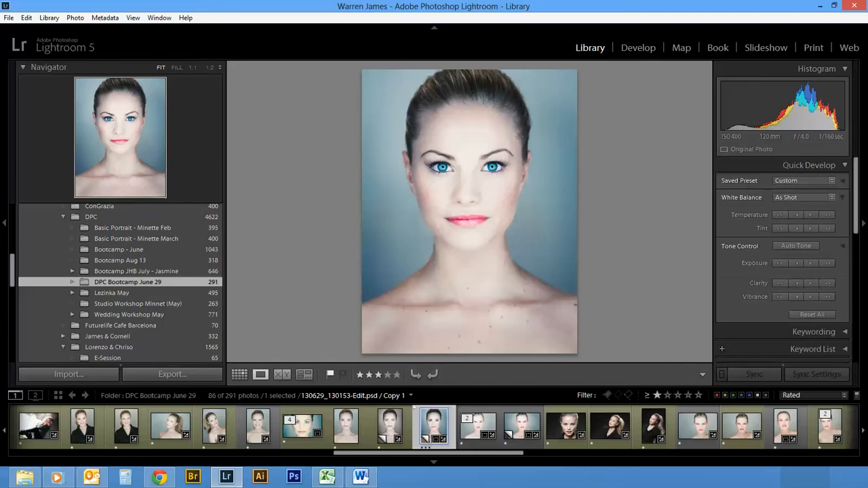
mouse_move(656, 241)
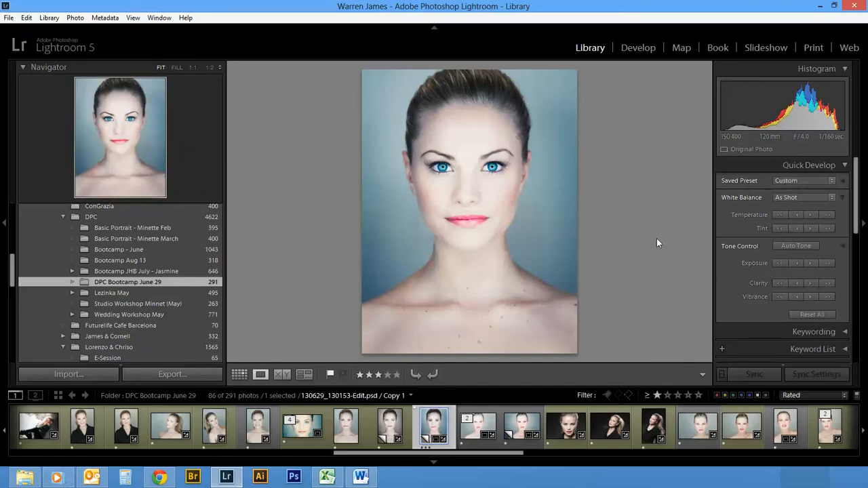
Show the DPC Bootcamp June 29 folder as a thumbnail grid and scroll to the portraits.
left_click(239, 374)
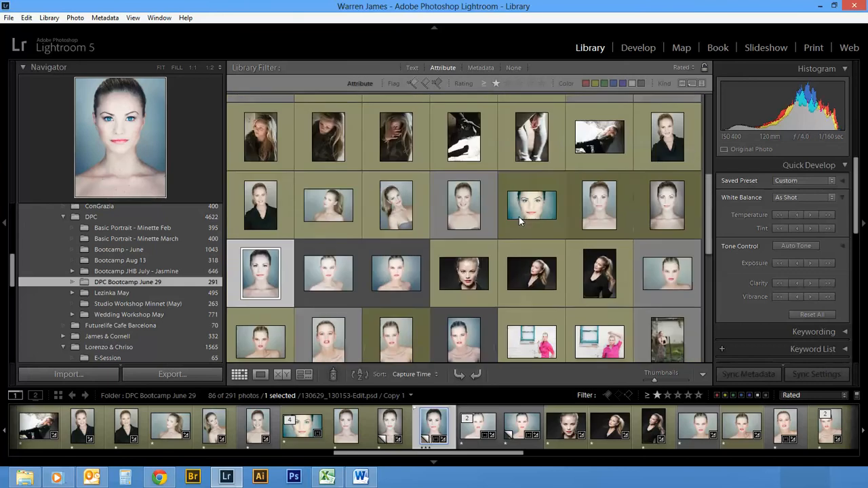
scroll("down", 3)
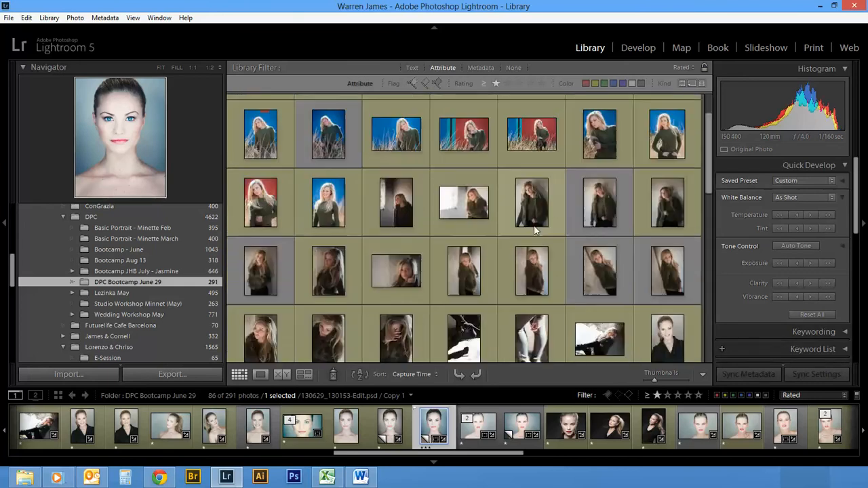
left_click(434, 426)
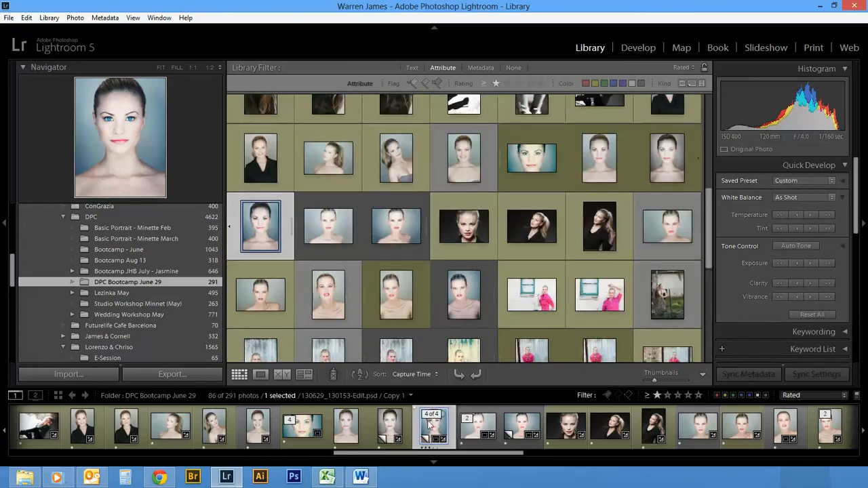
mouse_move(432, 427)
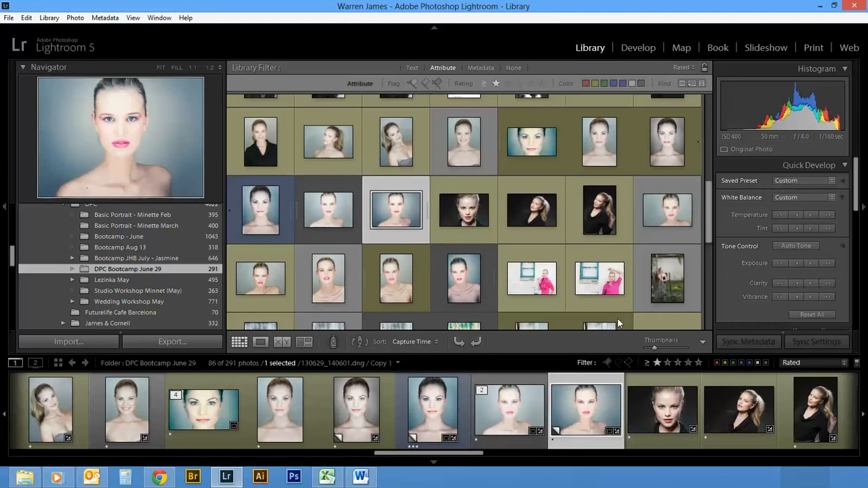
mouse_move(656, 363)
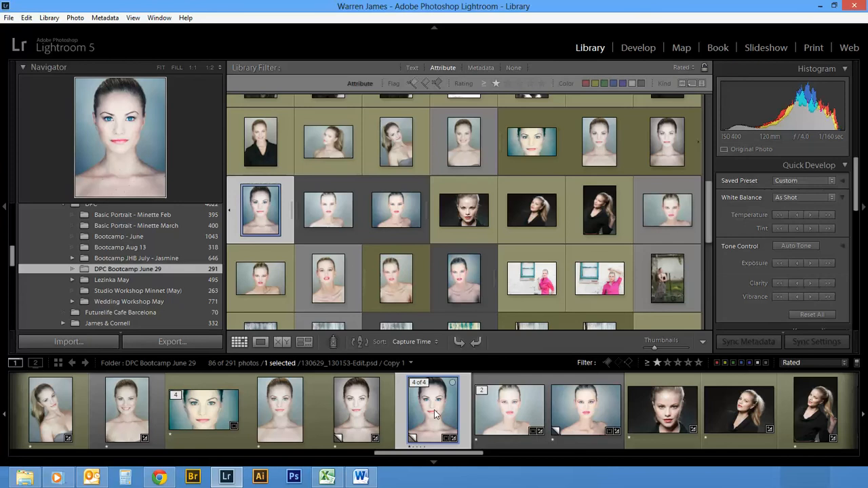
Expand the 4-photo stack and select the 130629_130153-Edit Copy 1 thumbnail.
key("4")
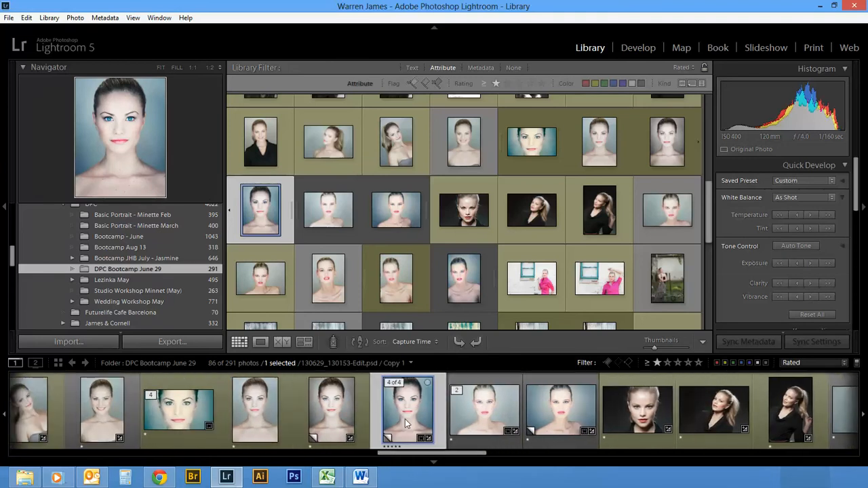
key("3")
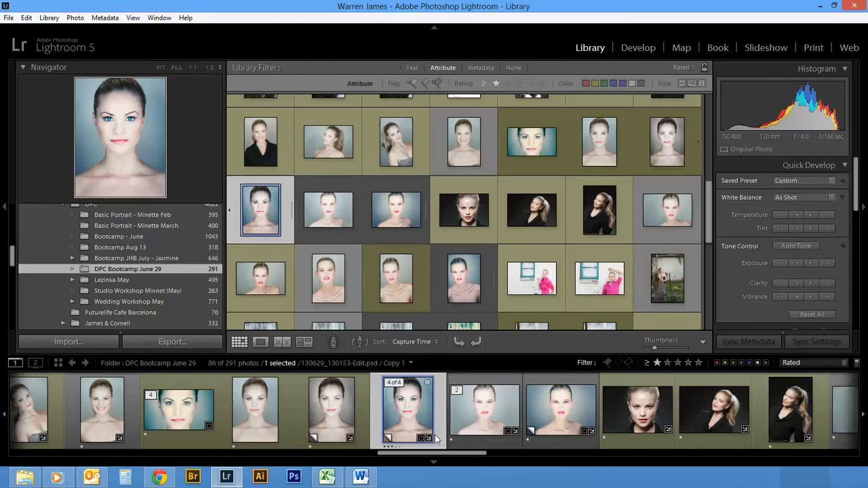
left_click(484, 410)
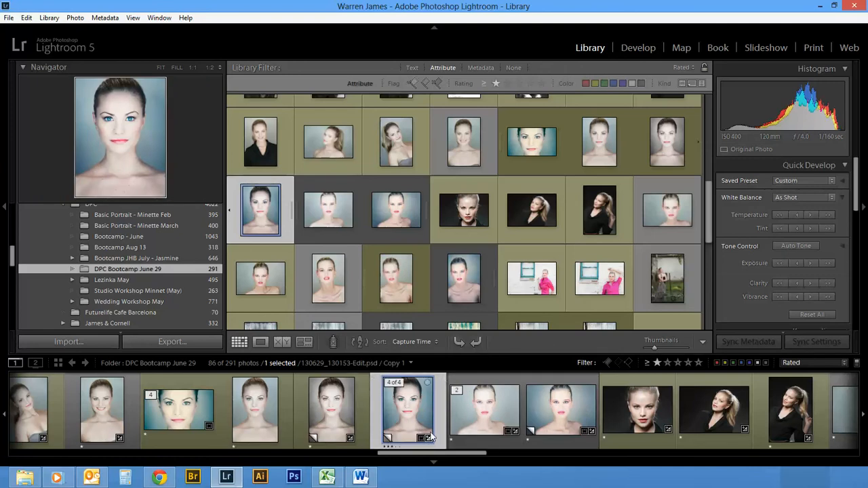
mouse_move(407, 411)
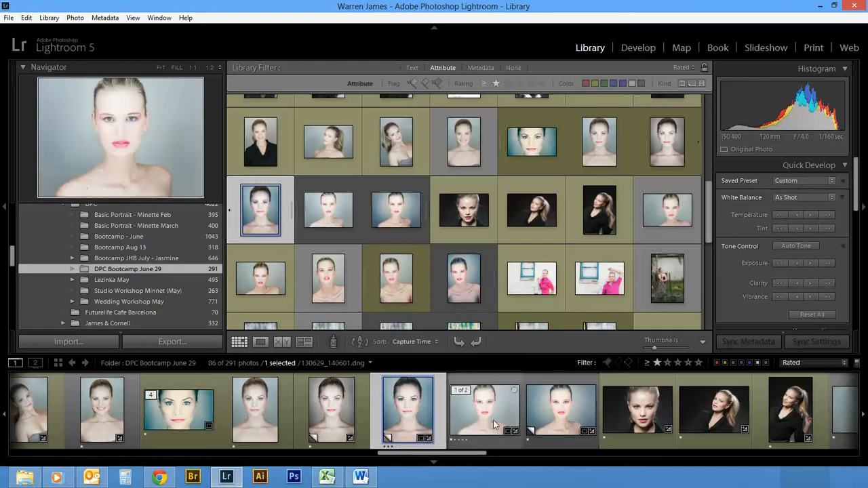
left_click(408, 407)
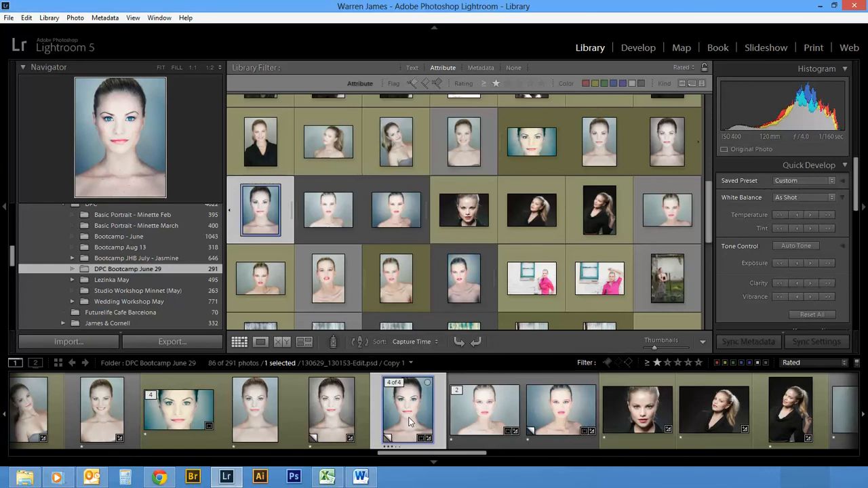
right_click(407, 410)
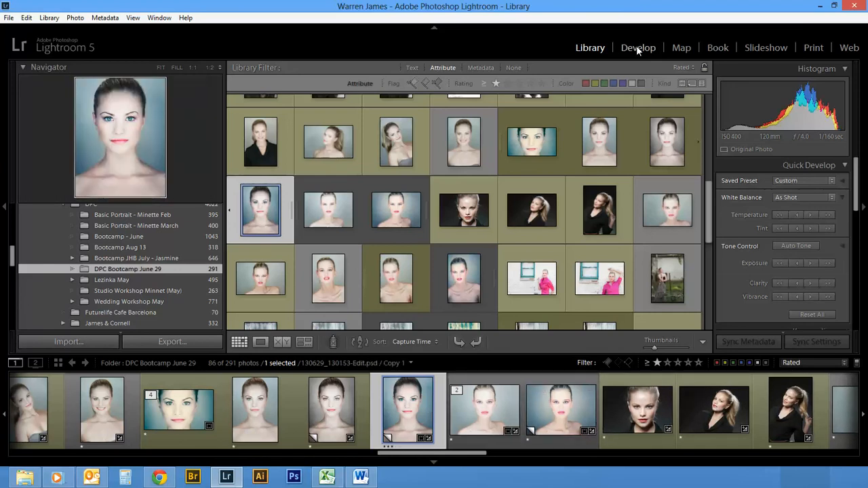
Open the selected 130629_130153-Edit Copy 1 portrait in the Develop module.
left_click(638, 48)
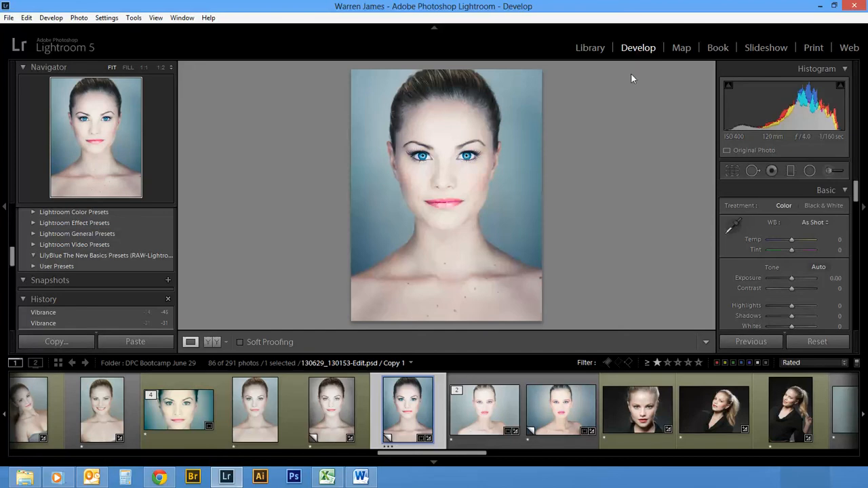
mouse_move(561, 311)
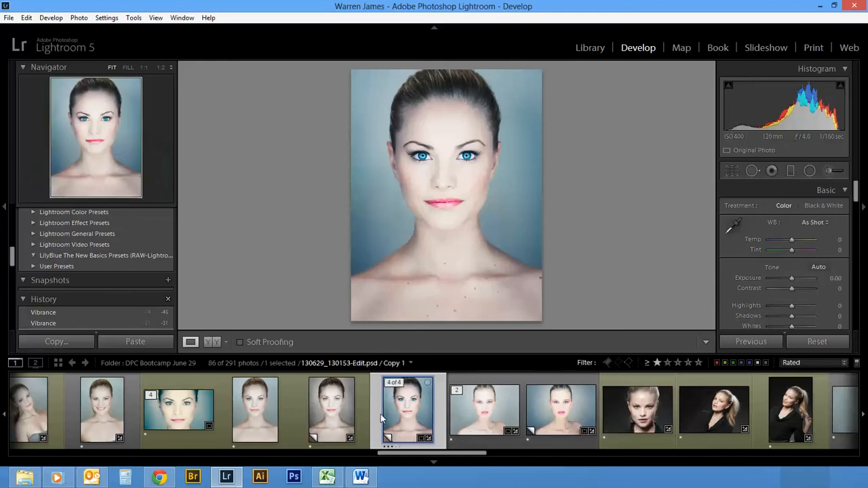
mouse_move(407, 410)
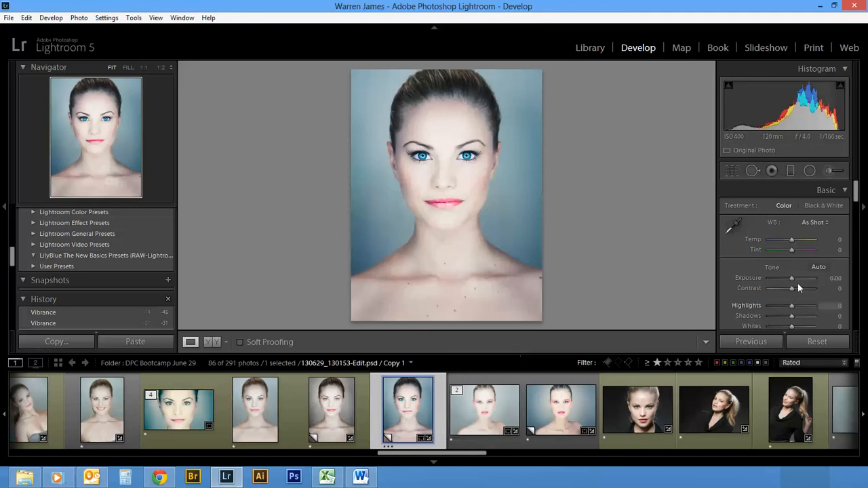
mouse_move(626, 216)
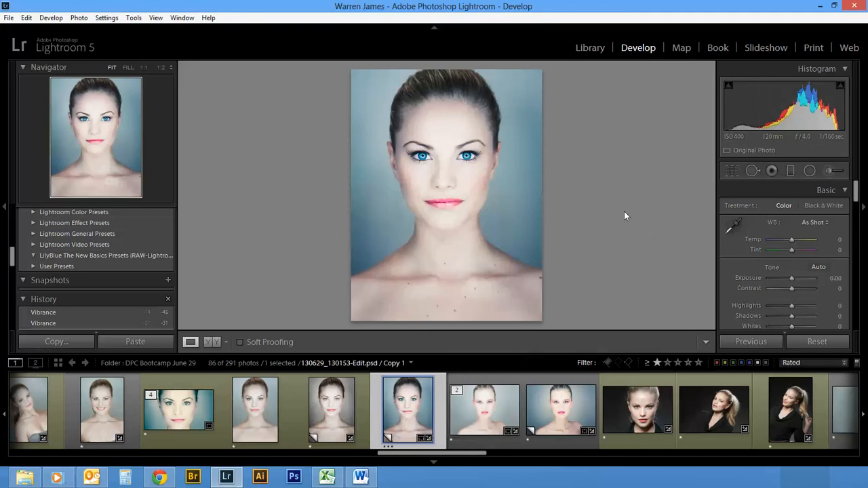
mouse_move(578, 195)
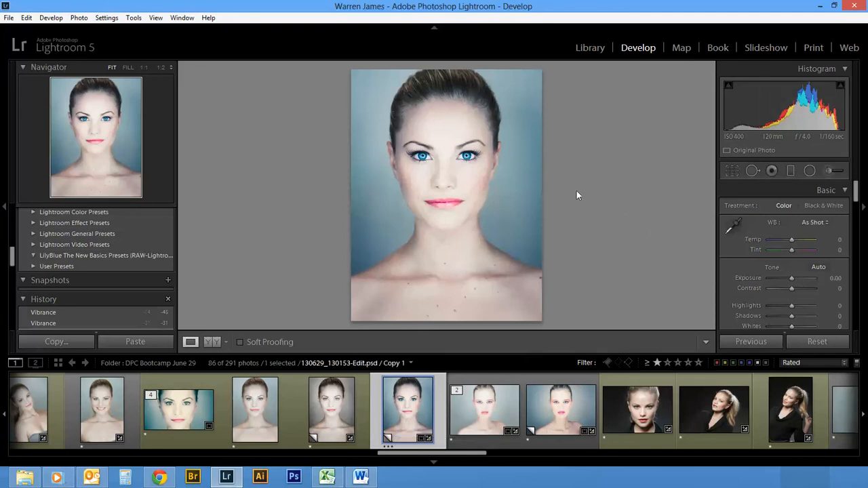
mouse_move(582, 196)
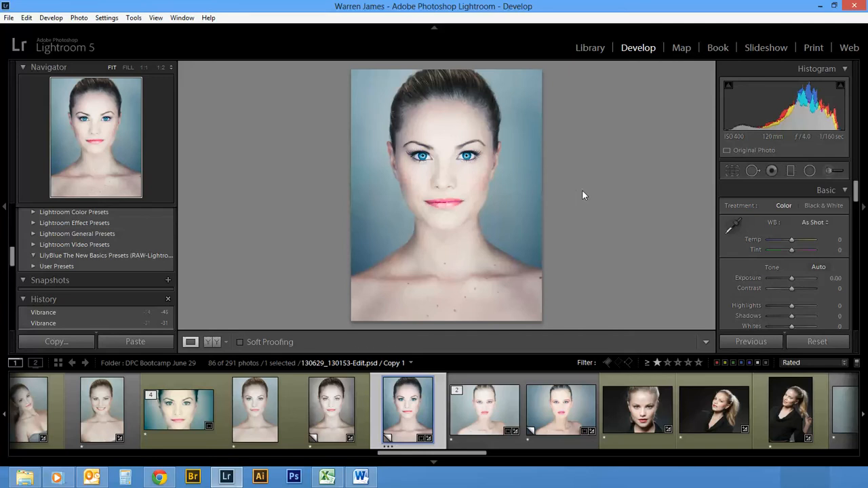
left_click(212, 342)
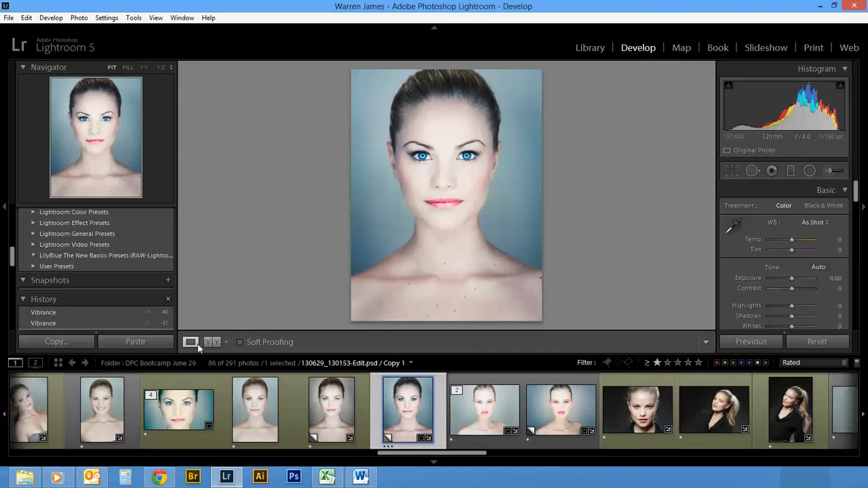
left_click(212, 341)
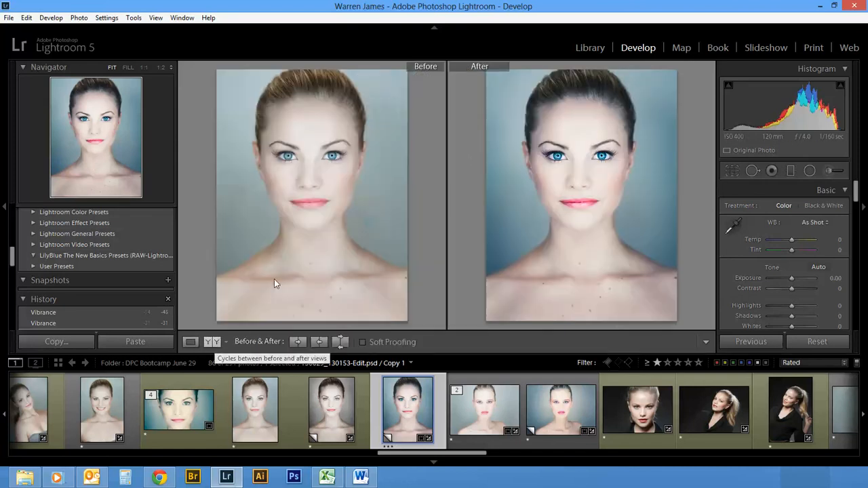
left_click(190, 342)
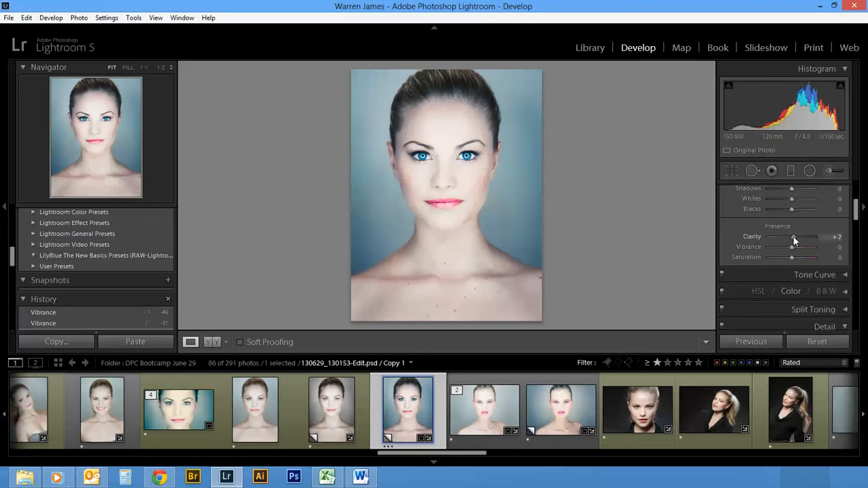
Push Clarity to +69, +50 and -48, then return it to 0.
left_click_drag(793, 236, 814, 237)
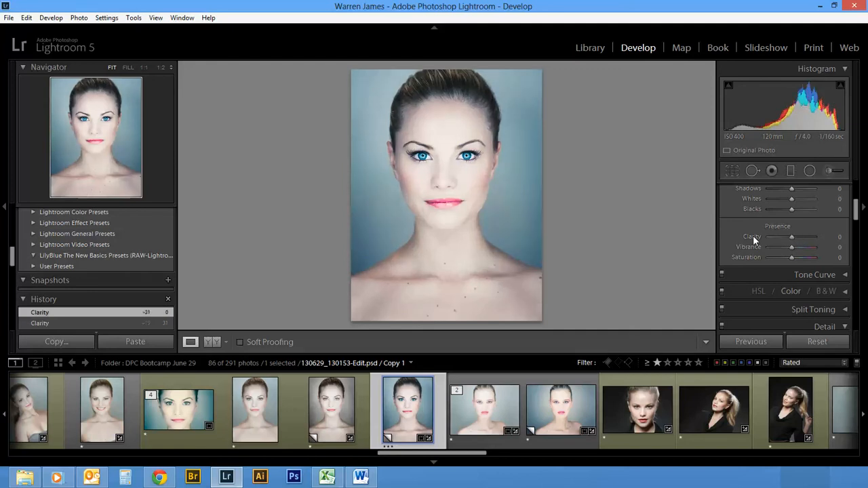
left_click_drag(791, 237, 820, 236)
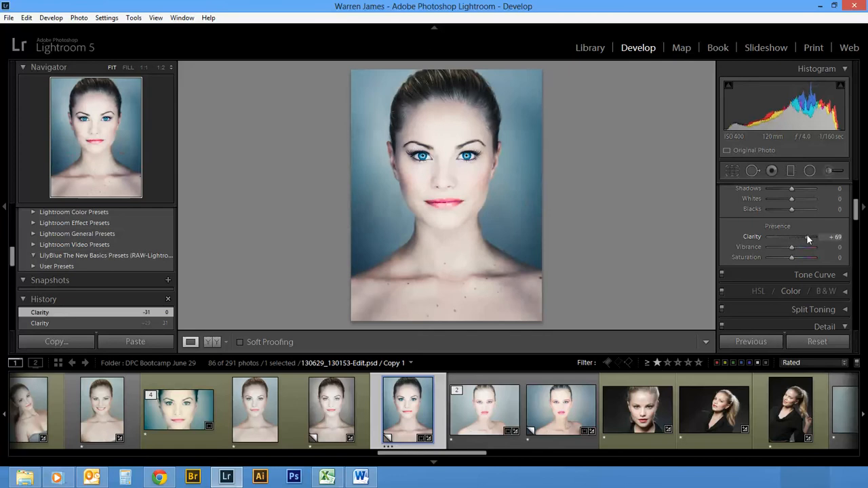
left_click_drag(813, 237, 804, 237)
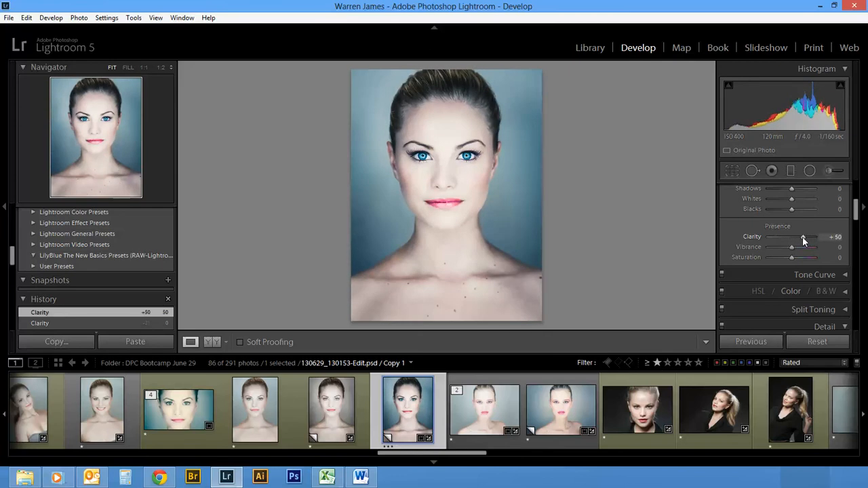
left_click_drag(807, 236, 780, 237)
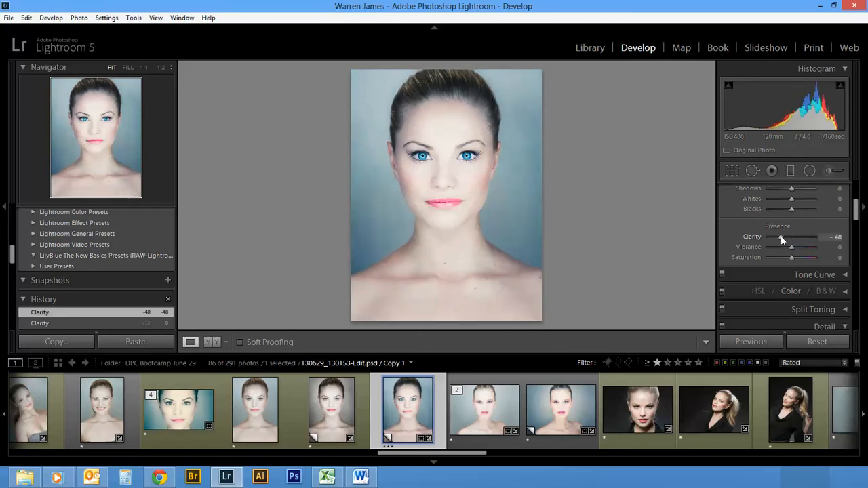
left_click_drag(782, 237, 792, 236)
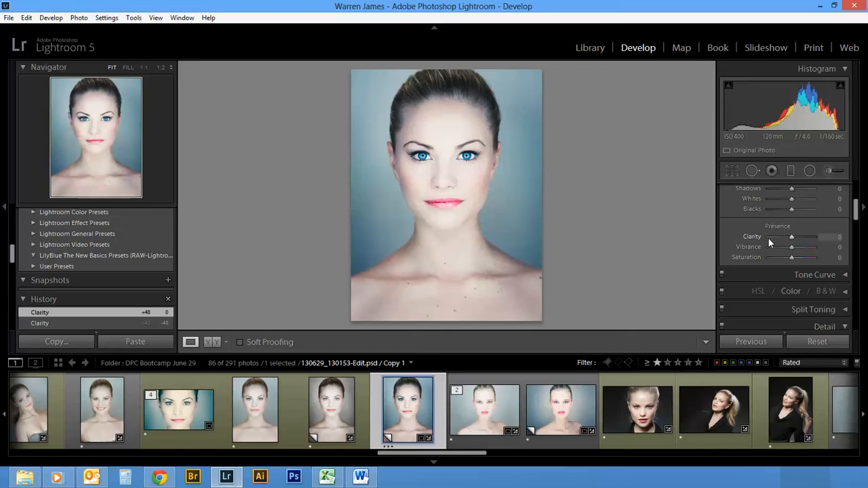
mouse_move(793, 242)
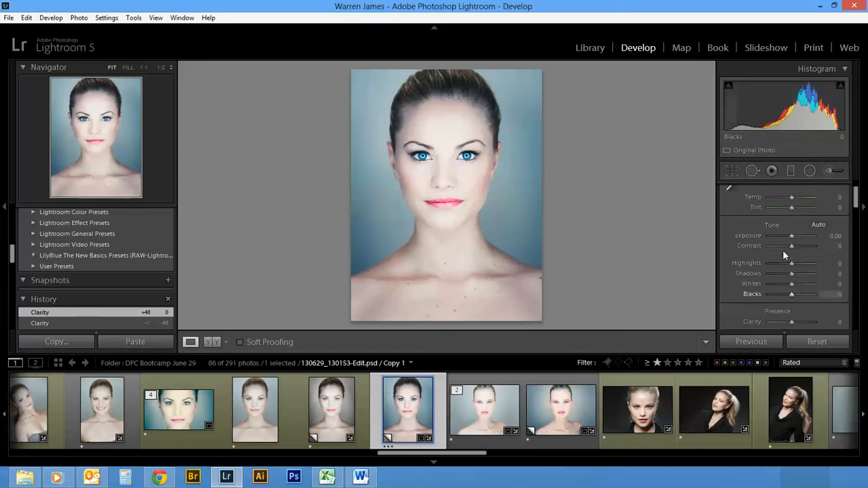
Select the blonde portrait and set Exposure to -0.72 with Contrast at +10.
left_click(485, 409)
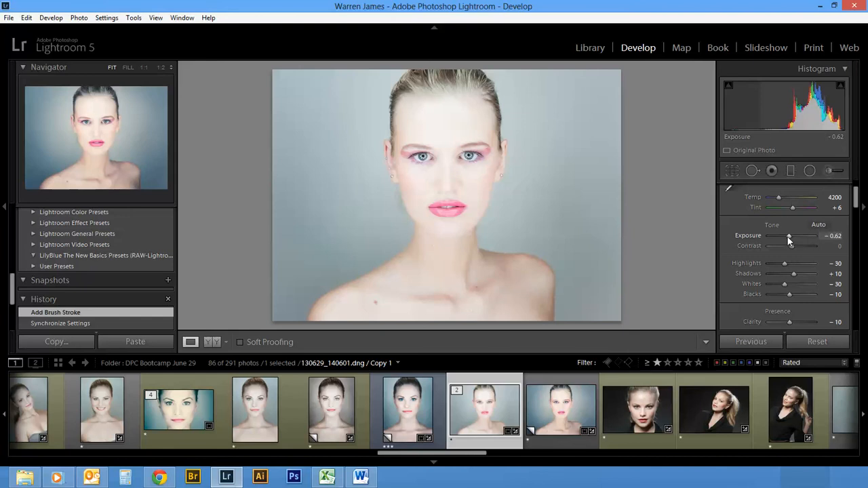
left_click_drag(789, 239, 792, 239)
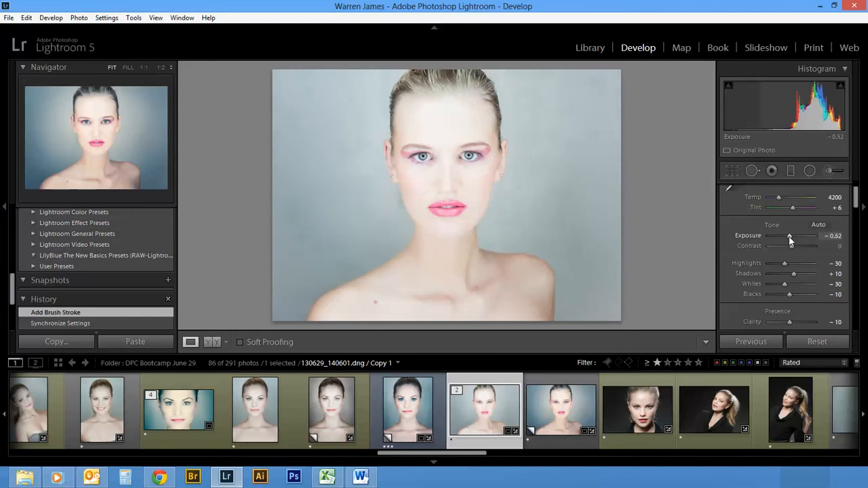
left_click_drag(792, 235, 788, 236)
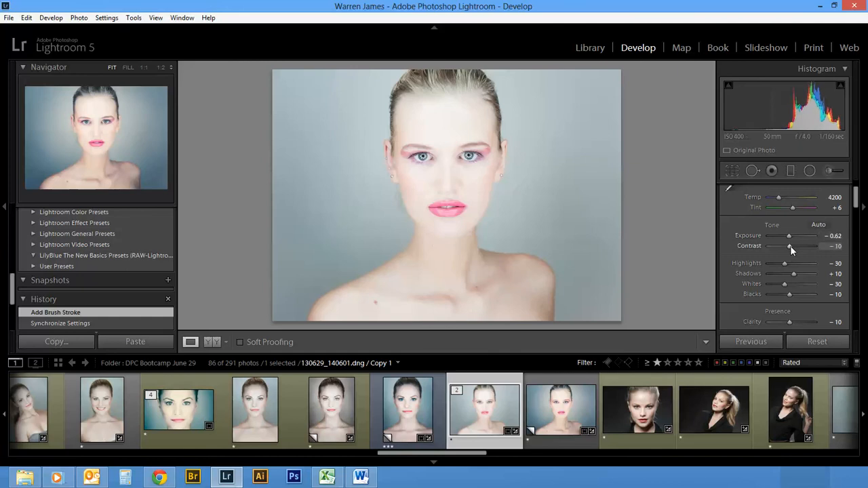
left_click_drag(797, 235, 789, 235)
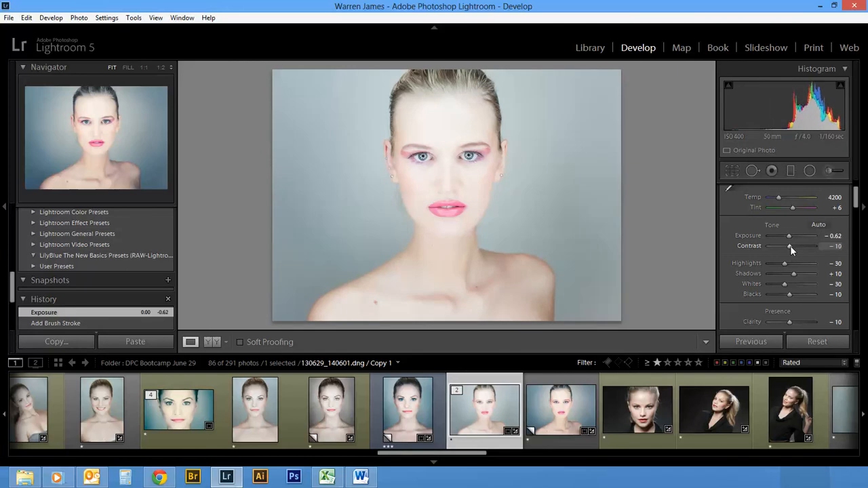
left_click_drag(790, 246, 813, 246)
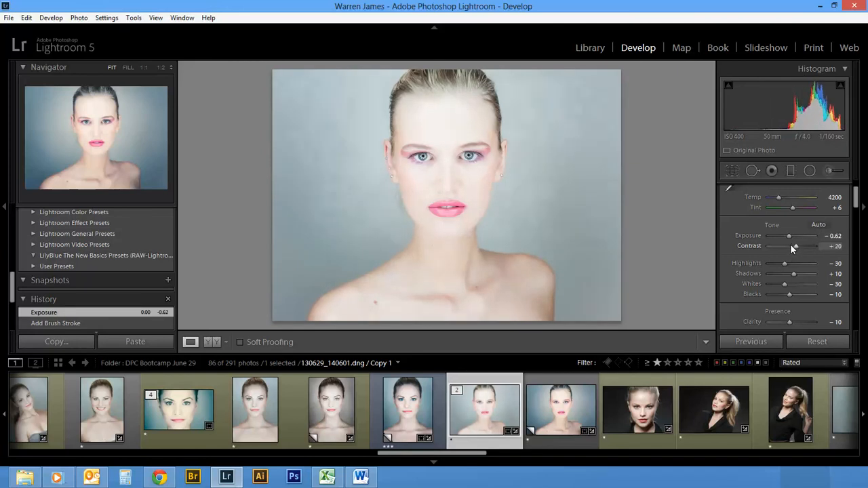
left_click_drag(800, 246, 792, 246)
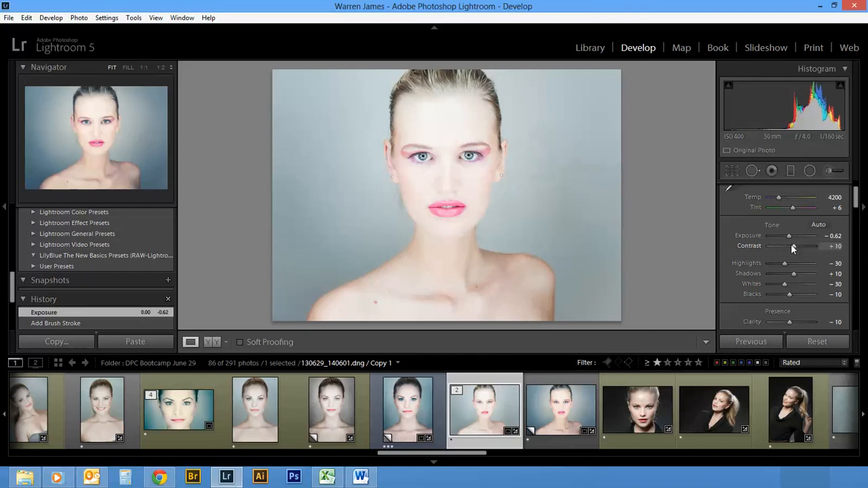
left_click_drag(788, 235, 787, 235)
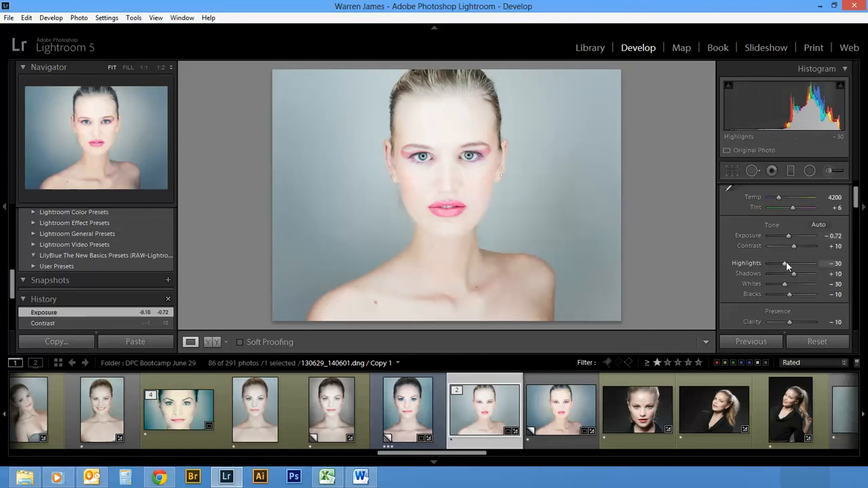
Set Highlights and Whites to -40, Shadows to +20, and Clarity back to -10.
left_click_drag(789, 263, 796, 263)
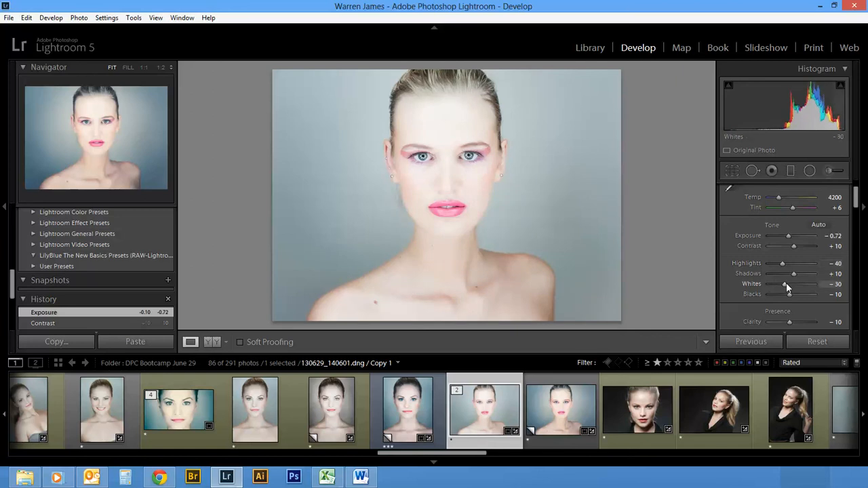
left_click_drag(787, 284, 803, 284)
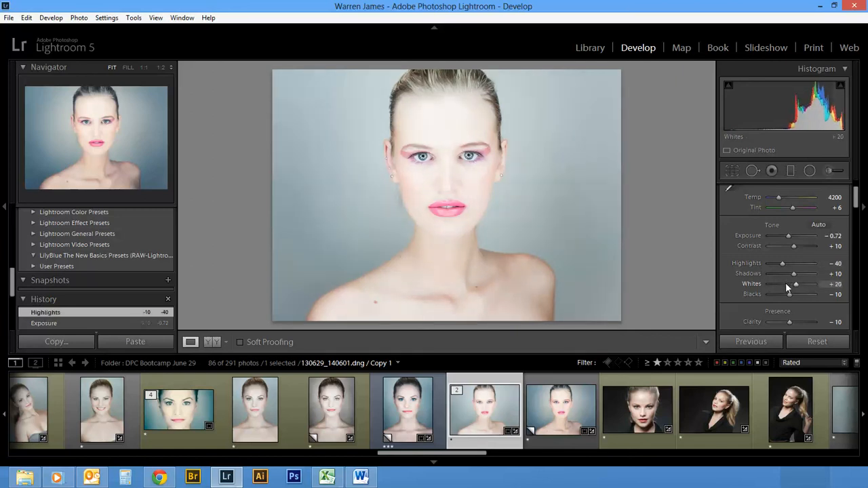
left_click_drag(796, 284, 780, 285)
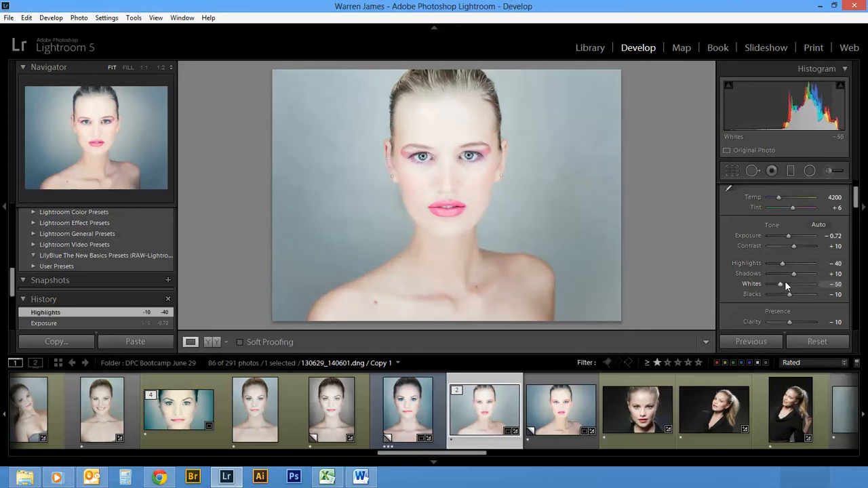
left_click_drag(781, 273, 791, 273)
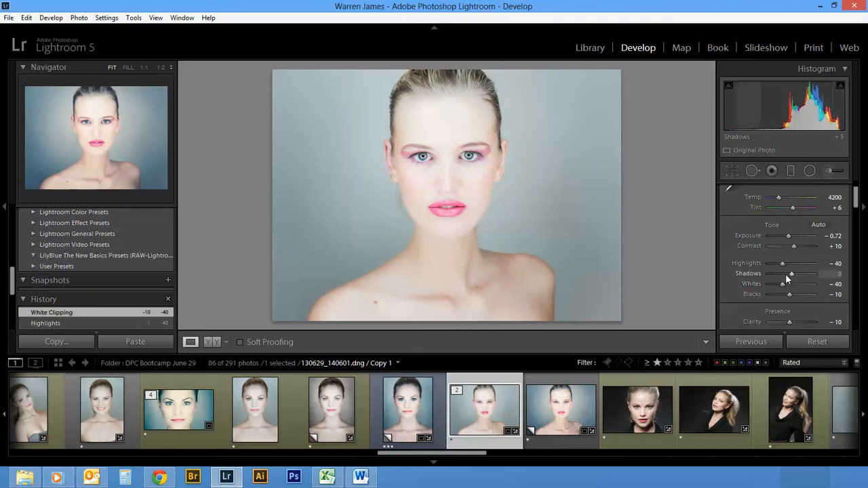
left_click_drag(791, 274, 796, 273)
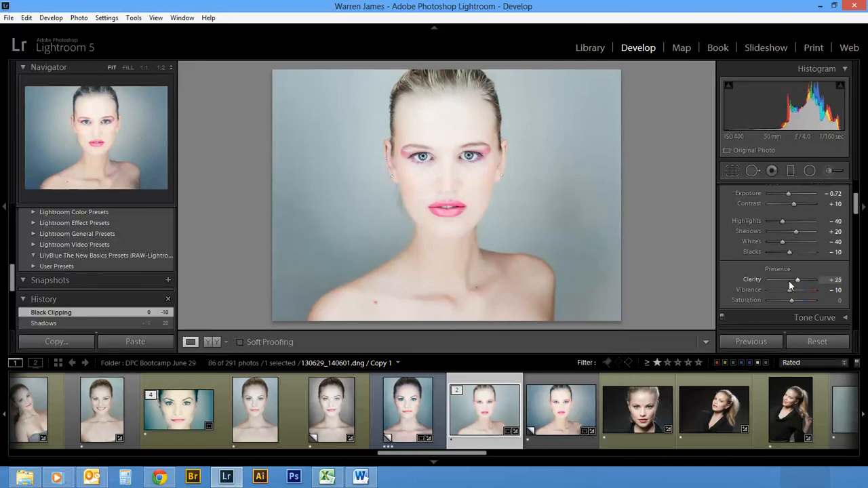
left_click_drag(798, 280, 790, 279)
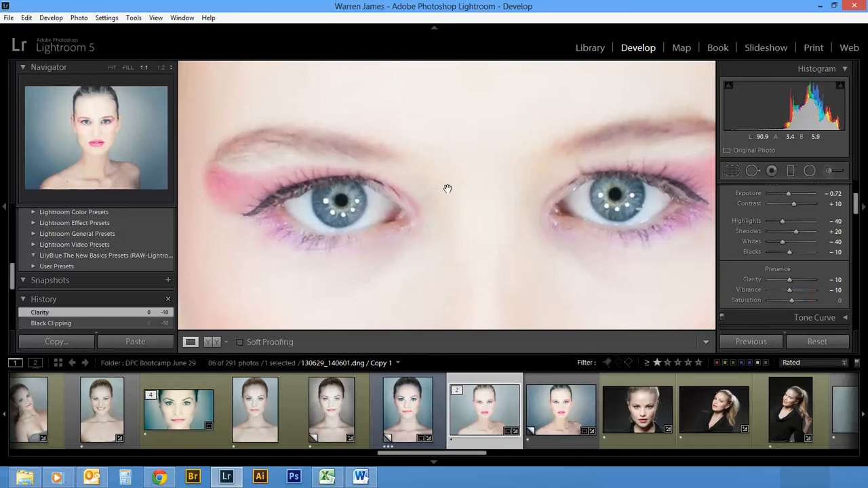
Pan the 1:1 view across both eyes toward the ear, then reselect the dark-haired portrait.
left_click_drag(448, 189, 485, 188)
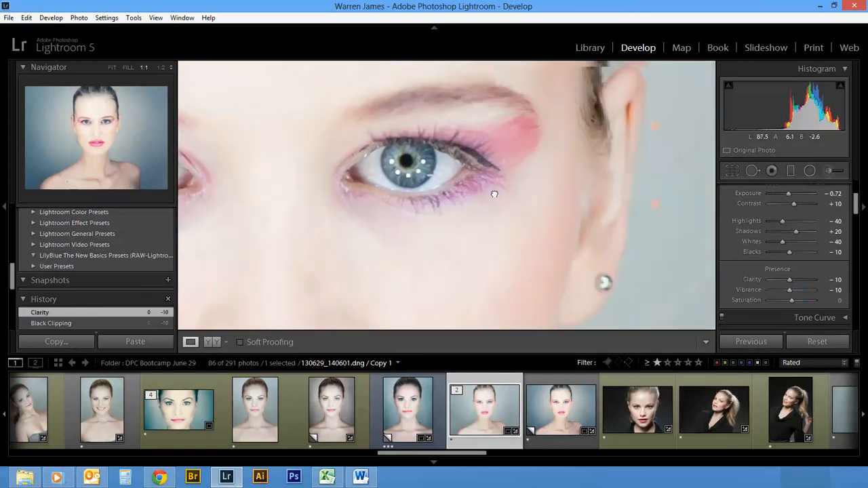
left_click_drag(495, 194, 501, 256)
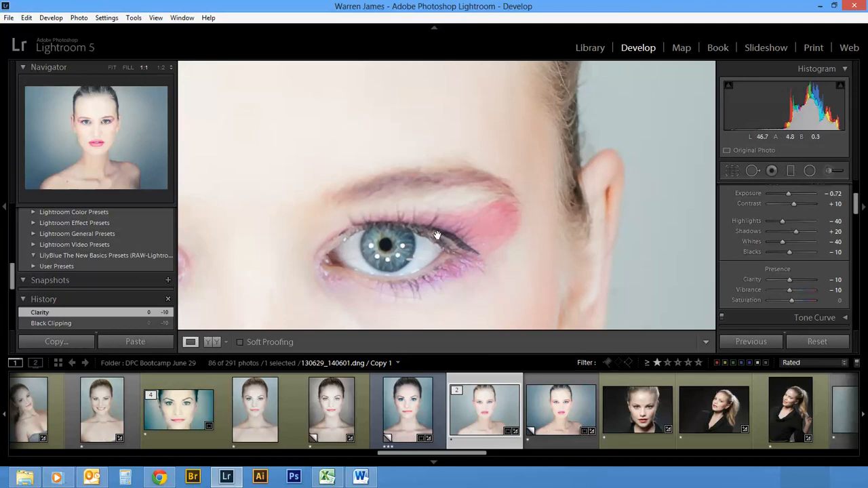
left_click(407, 409)
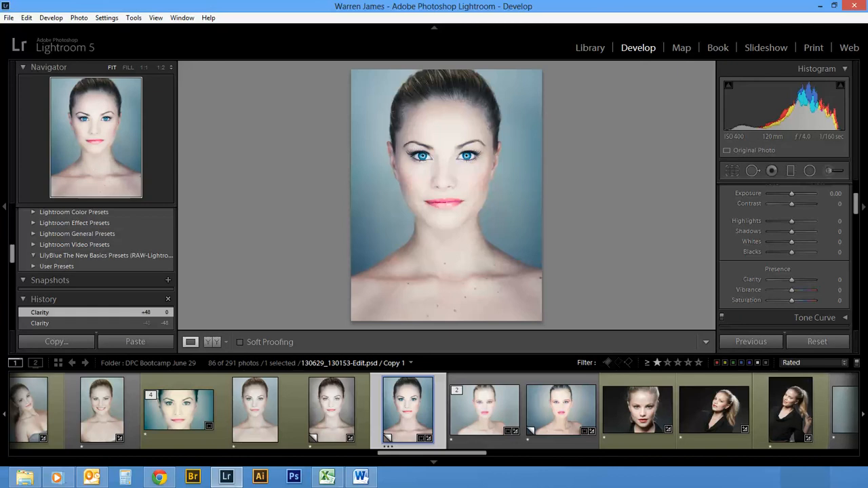
mouse_move(828, 170)
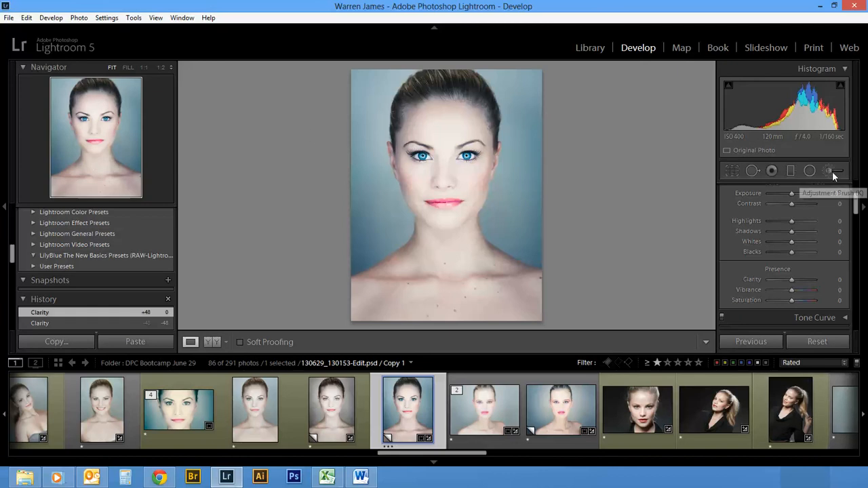
Activate the Adjustment Brush, zoom to 1:1 on the eyes, then zoom out to the face.
left_click(829, 171)
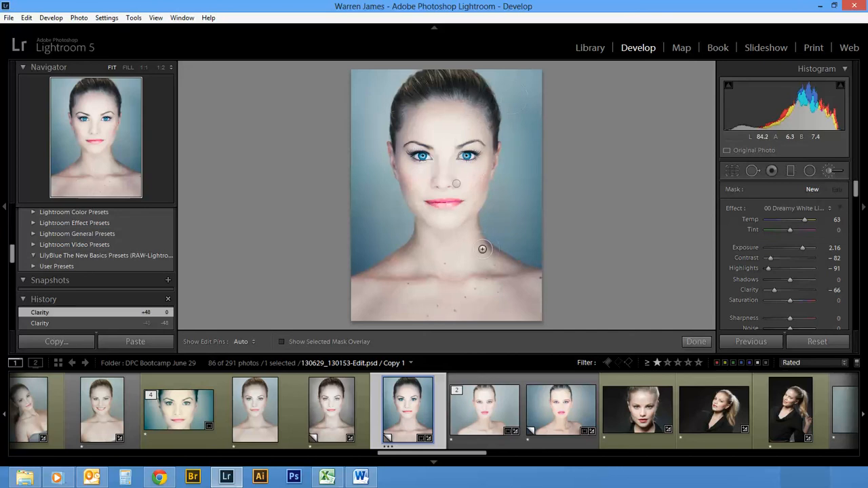
left_click(128, 67)
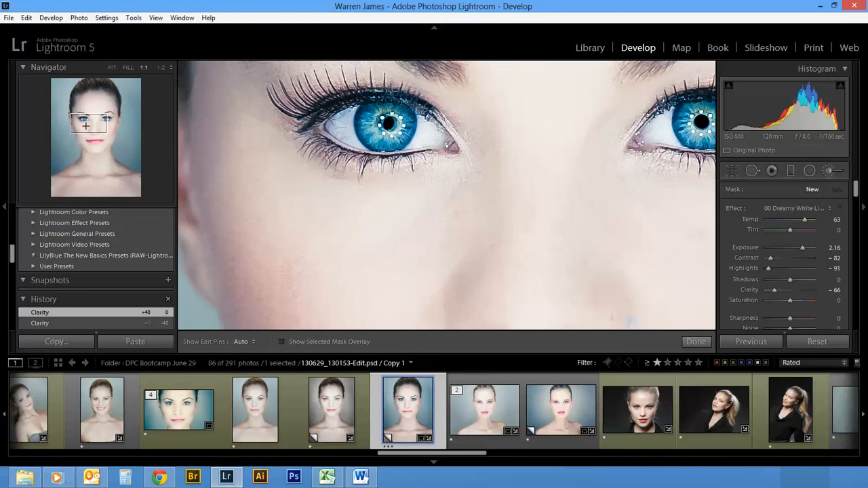
mouse_move(88, 131)
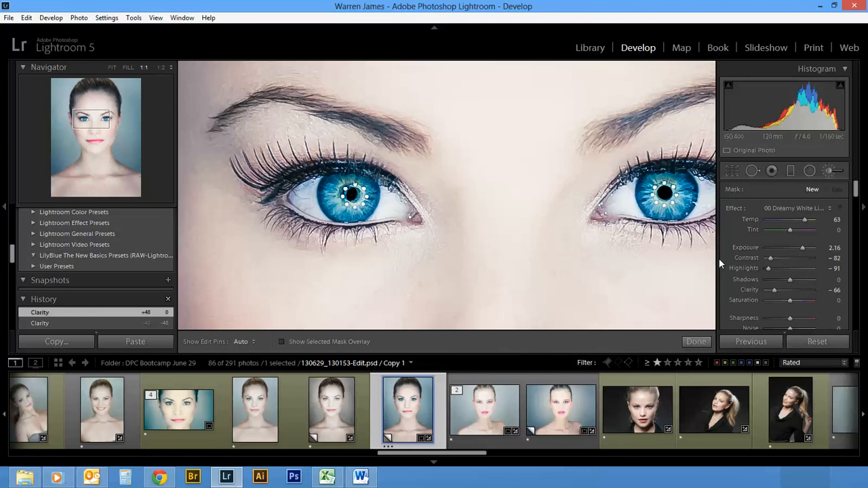
mouse_move(745, 217)
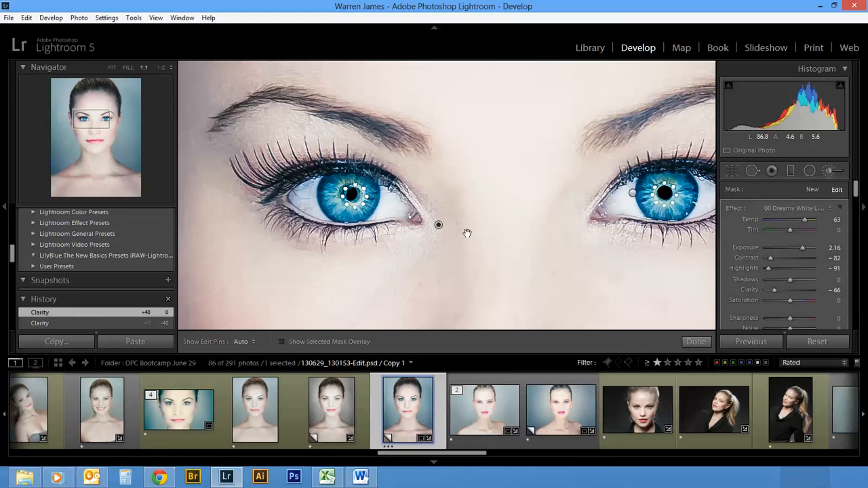
left_click(439, 225)
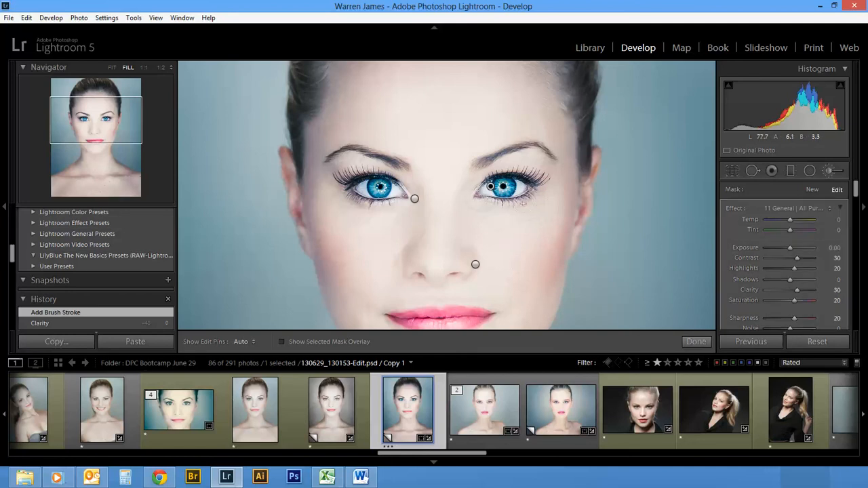
left_click(282, 341)
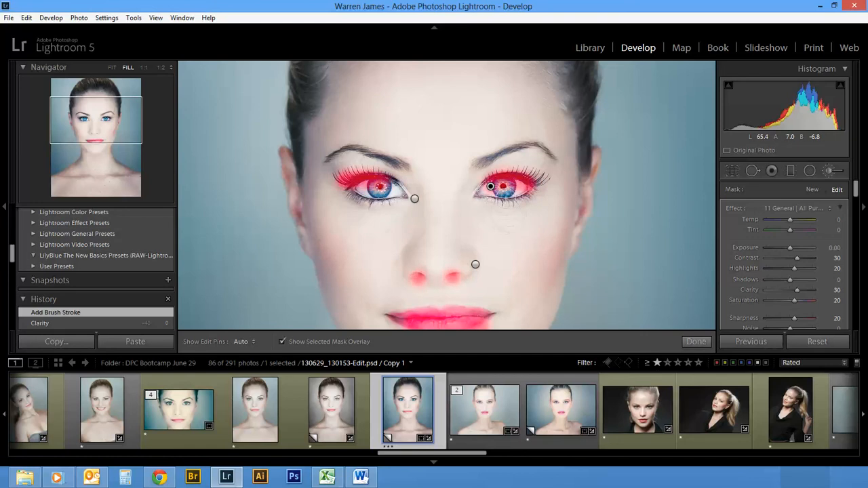
left_click(283, 341)
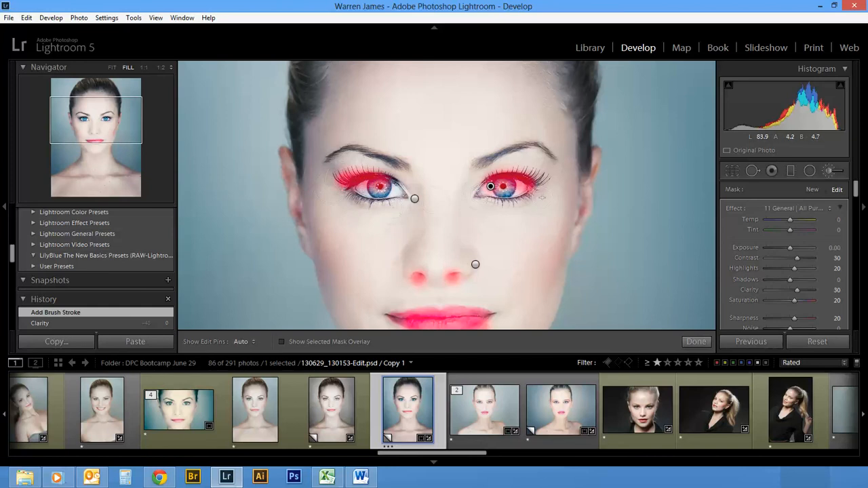
left_click(282, 341)
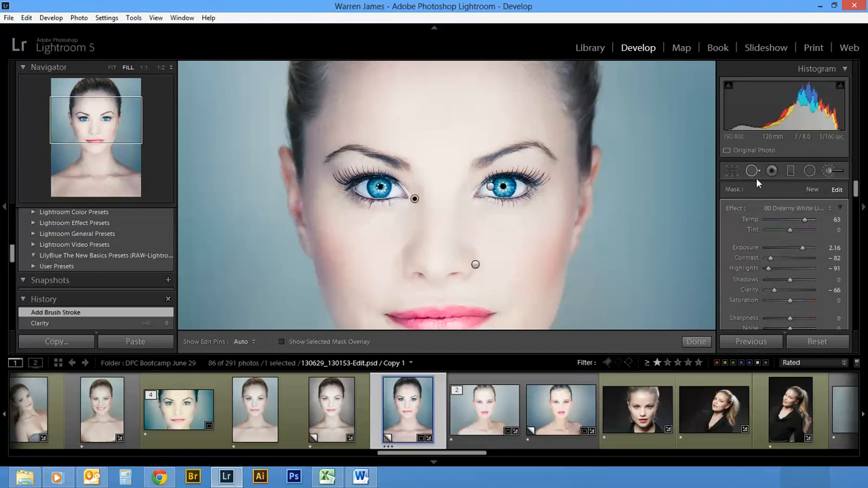
mouse_move(498, 210)
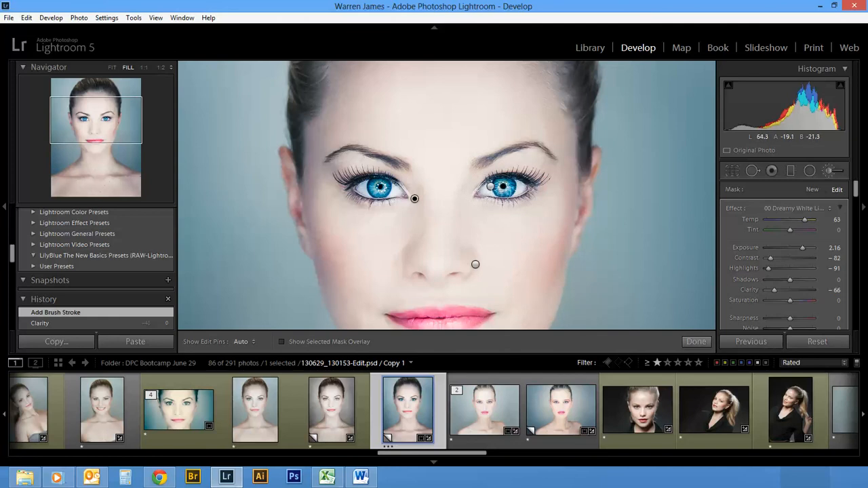
left_click(499, 188)
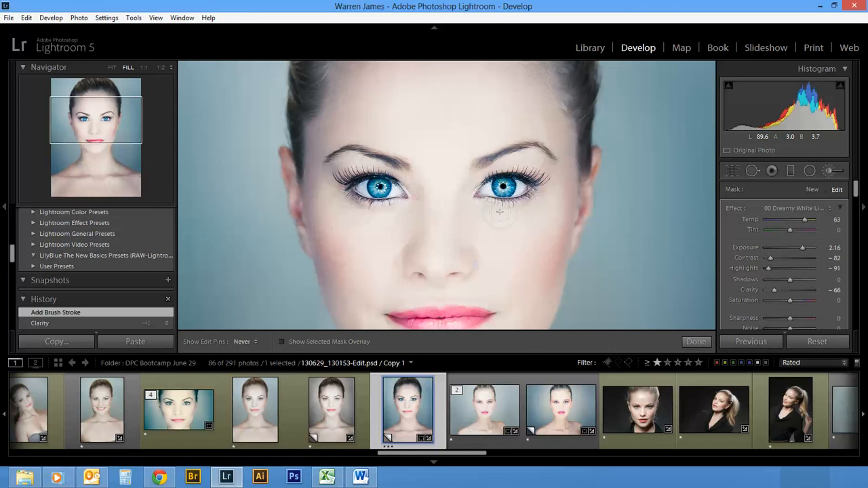
left_click(243, 341)
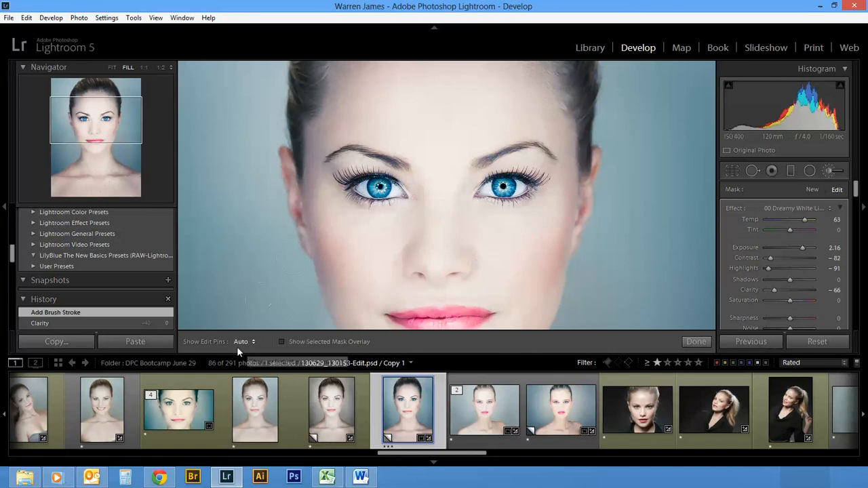
left_click(243, 341)
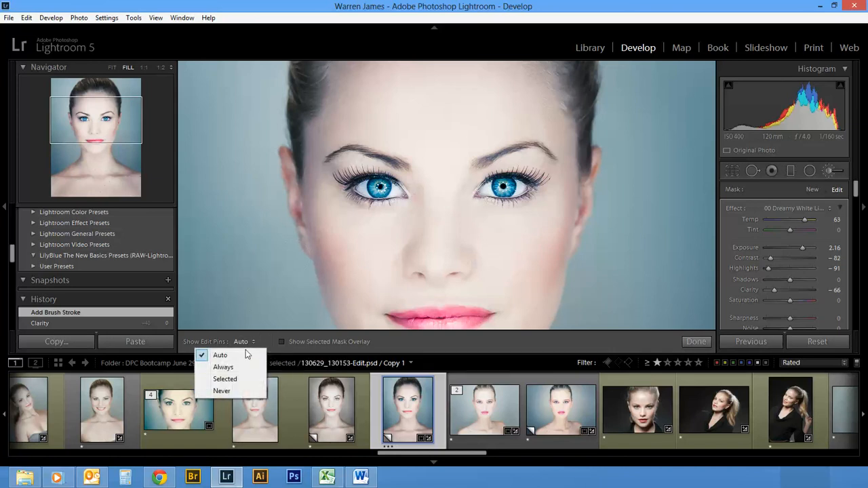
mouse_move(222, 391)
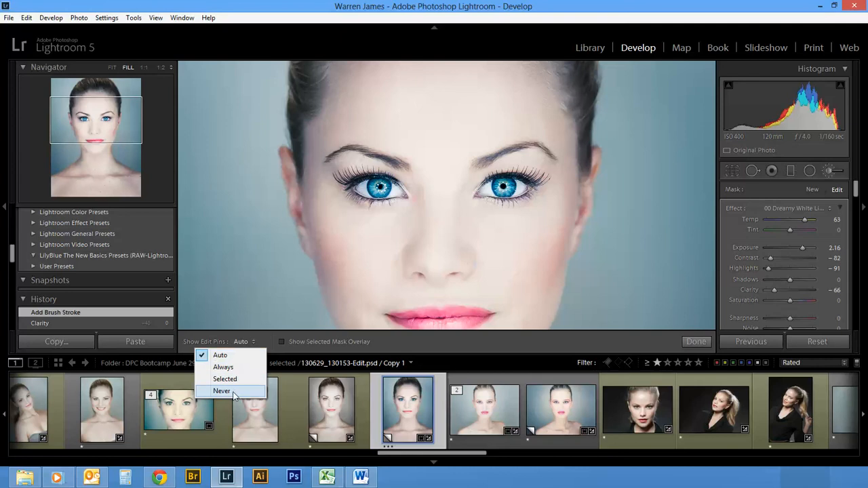
mouse_move(420, 221)
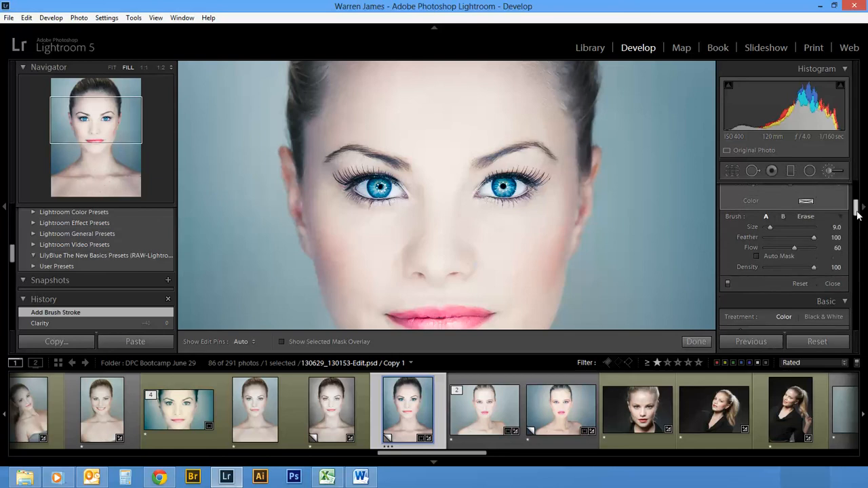
mouse_move(466, 156)
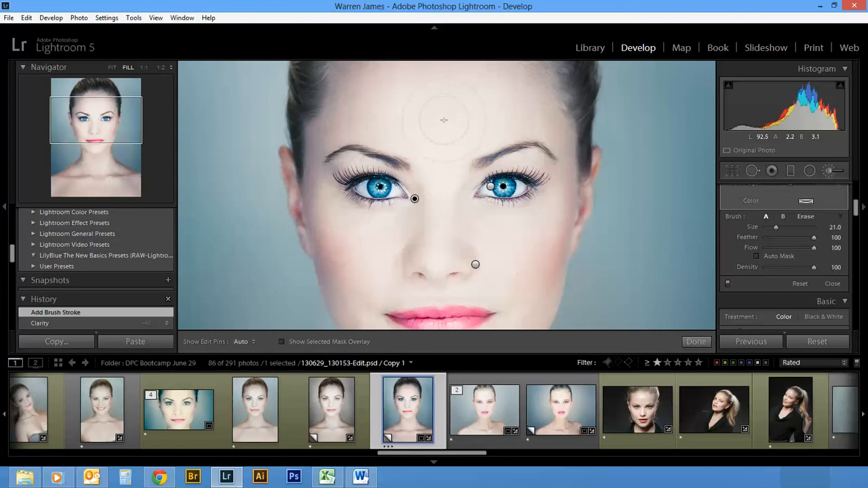
Paint a test adjustment stroke down the forehead and nose, plus another soft stroke on the face.
left_click_drag(814, 247, 774, 248)
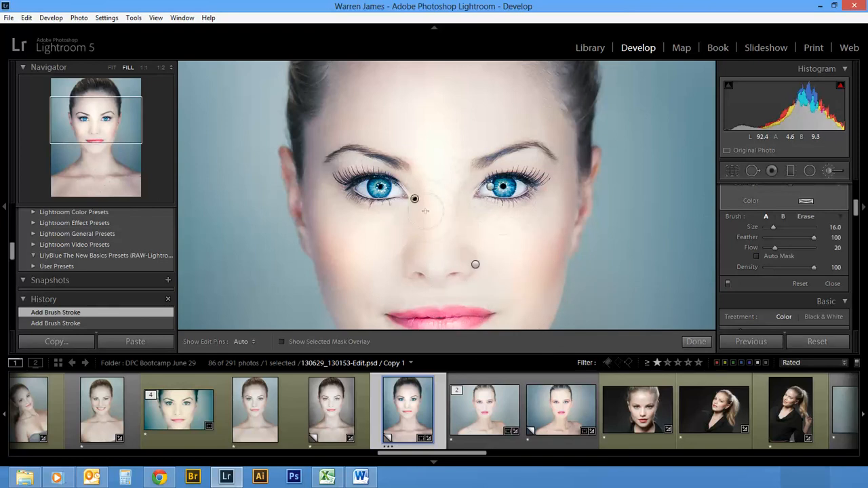
left_click(282, 342)
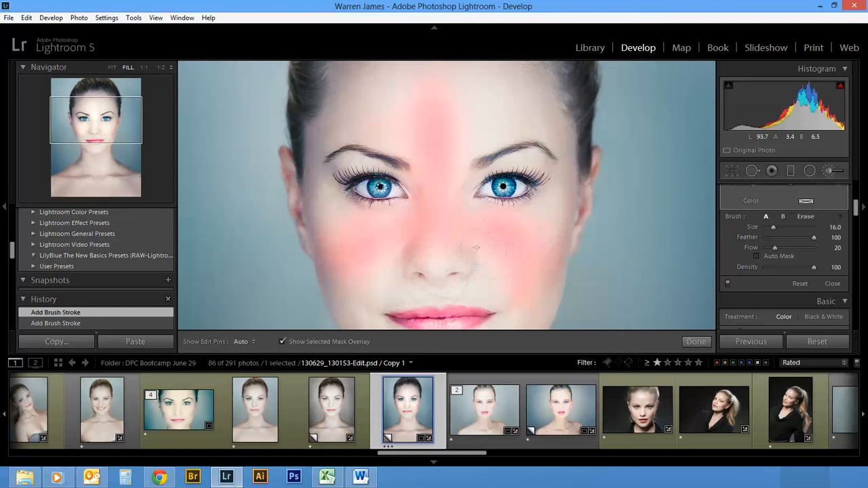
left_click(283, 342)
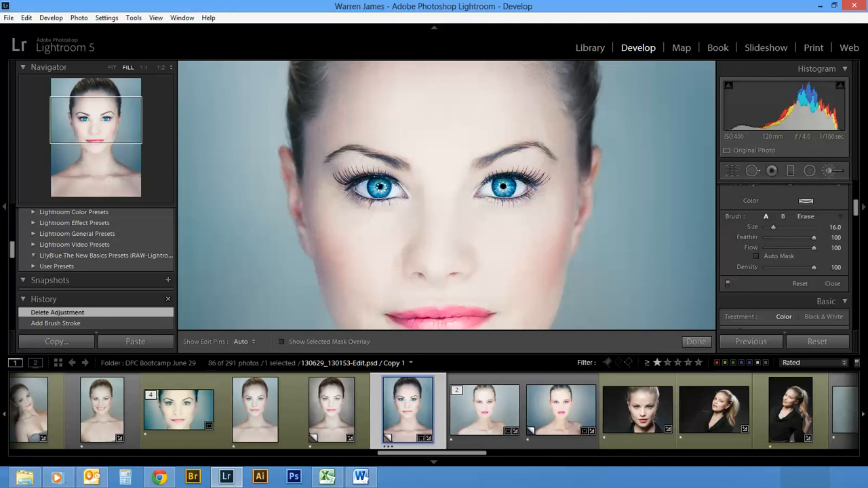
mouse_move(549, 238)
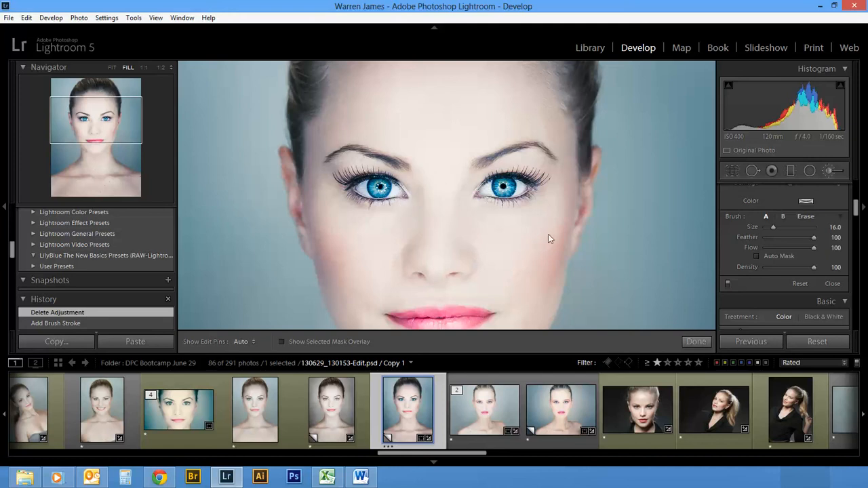